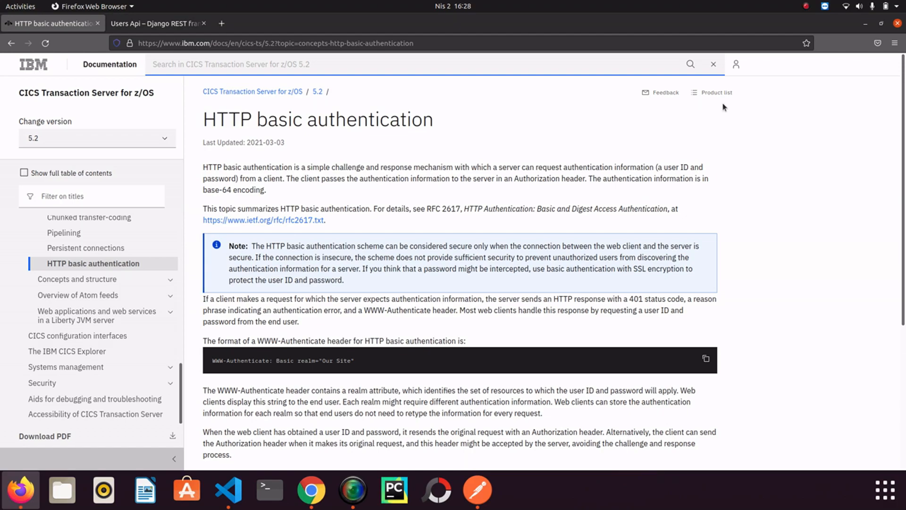
{"action": "mouse_move", "coordinate": [284, 192]}
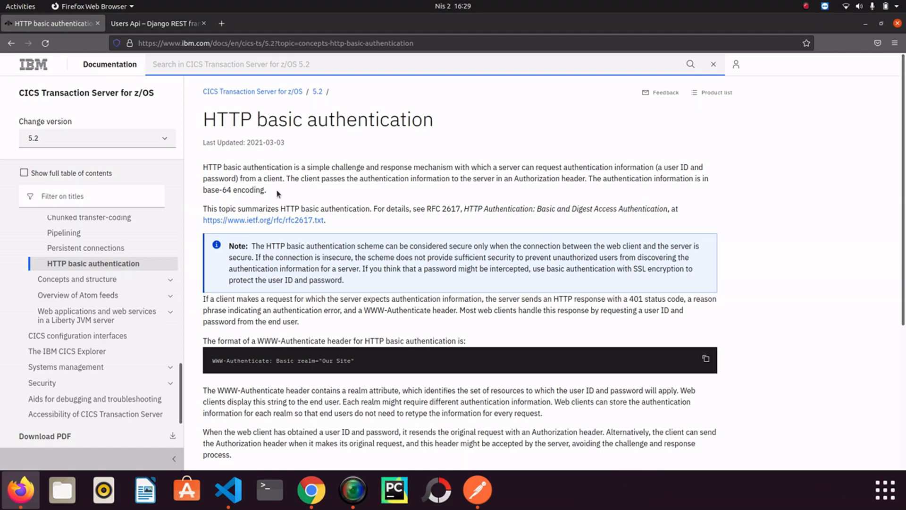
Step: View the Users Api page showing AnonymousUser in Firefox, then check the VS Code server log
{"action": "left_click", "coordinate": [227, 489]}
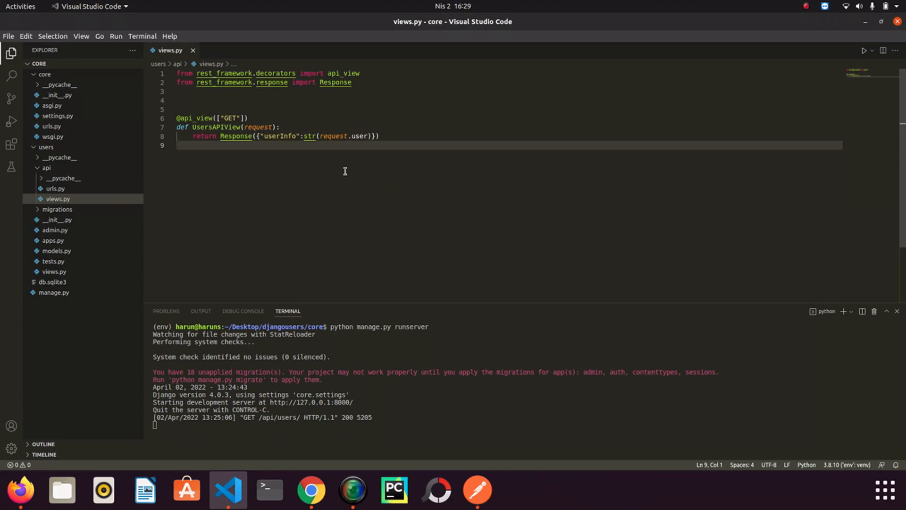
{"action": "mouse_move", "coordinate": [382, 201]}
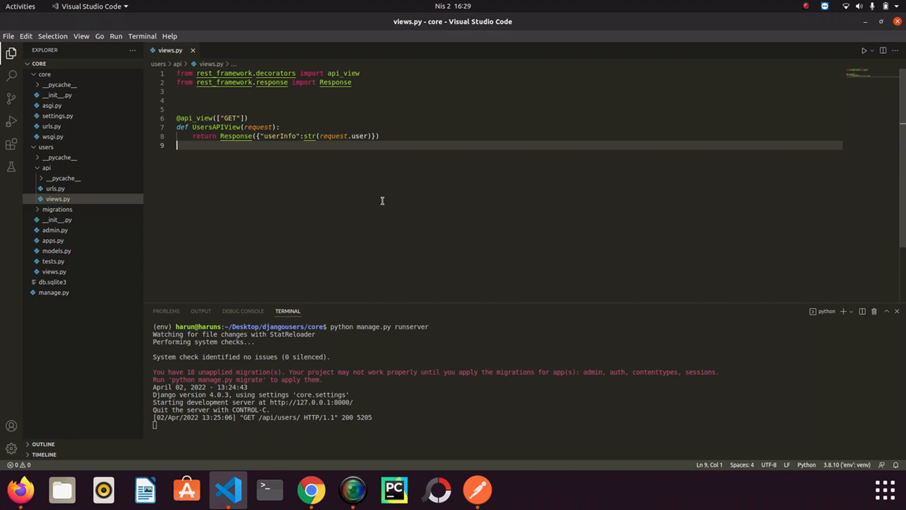
{"action": "mouse_move", "coordinate": [384, 250]}
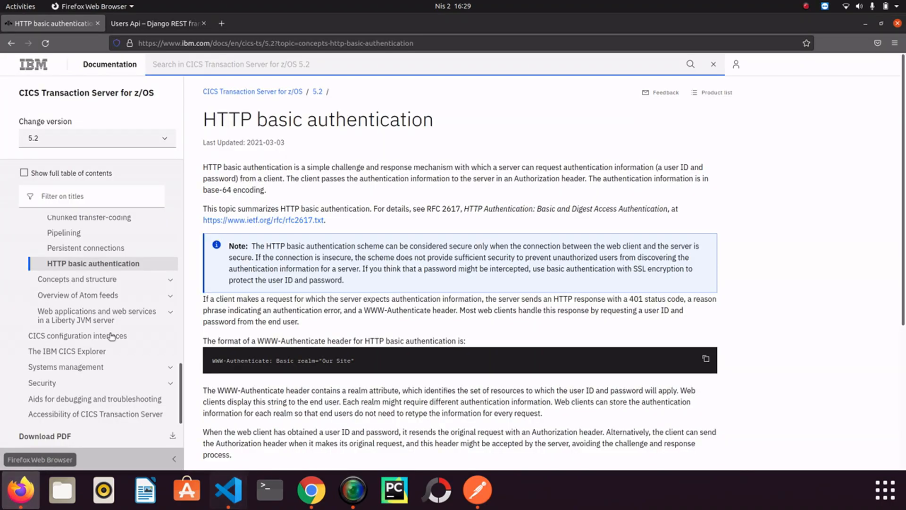
{"action": "left_click", "coordinate": [156, 23]}
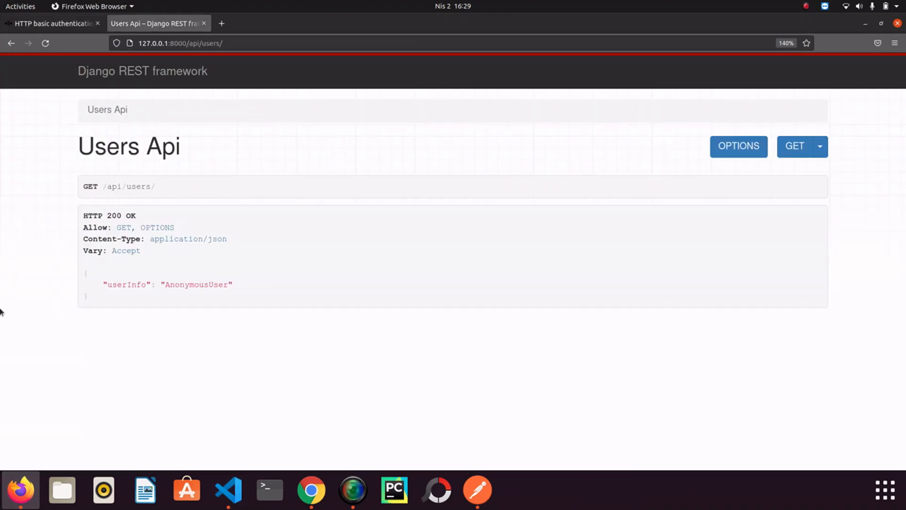
{"action": "mouse_move", "coordinate": [27, 283]}
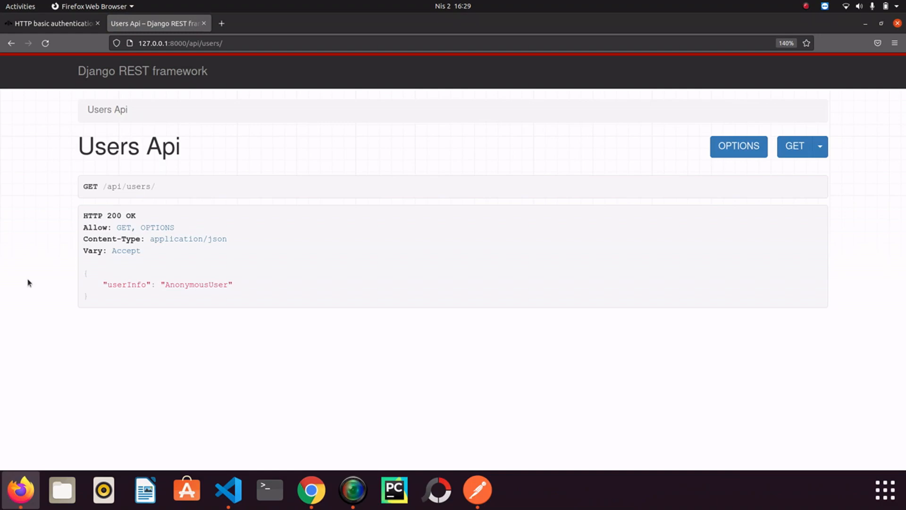
{"action": "mouse_move", "coordinate": [236, 447]}
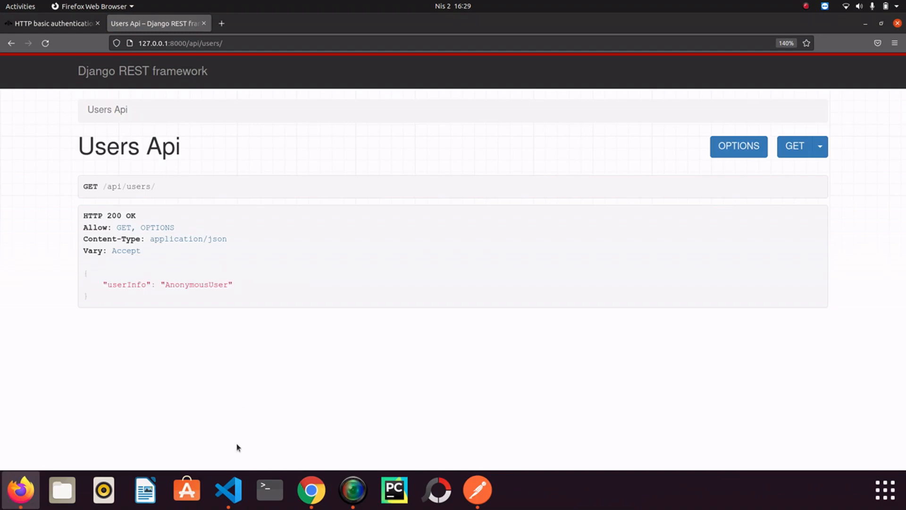
{"action": "left_click", "coordinate": [228, 489]}
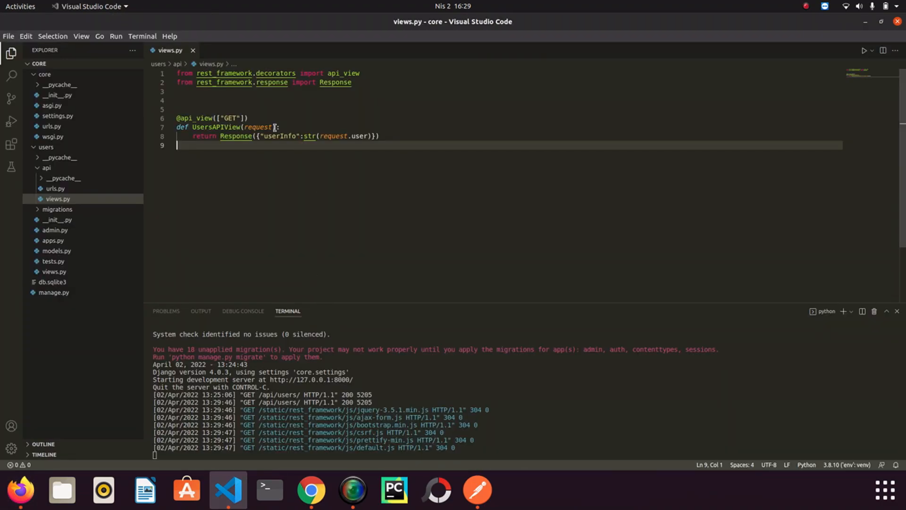
{"action": "mouse_move", "coordinate": [358, 175]}
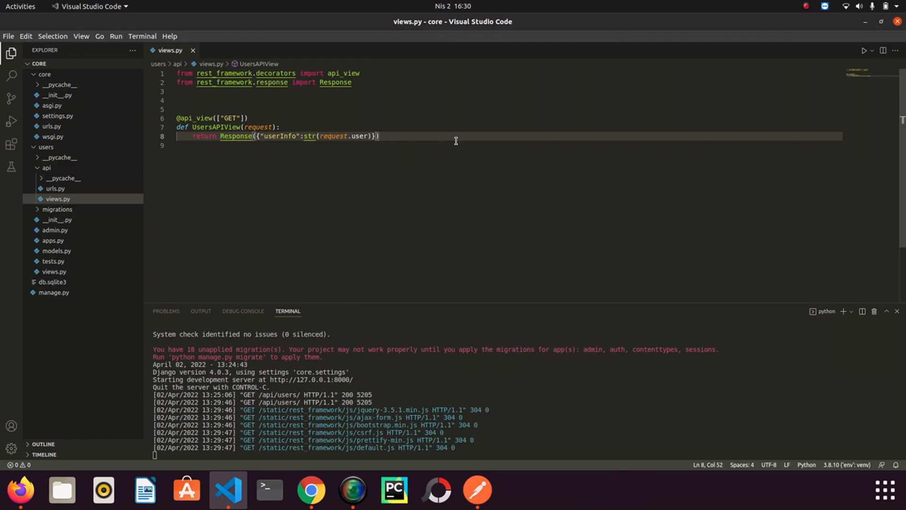
{"action": "mouse_move", "coordinate": [530, 423]}
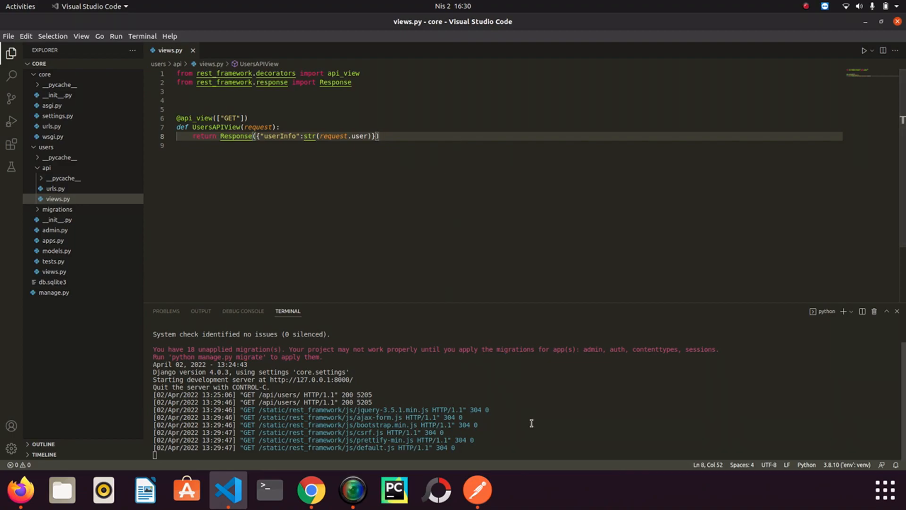
Step: Run migrate, create superuser 'admin' bypassing validation, and restart with runserver
{"action": "type", "text": "python mana"}
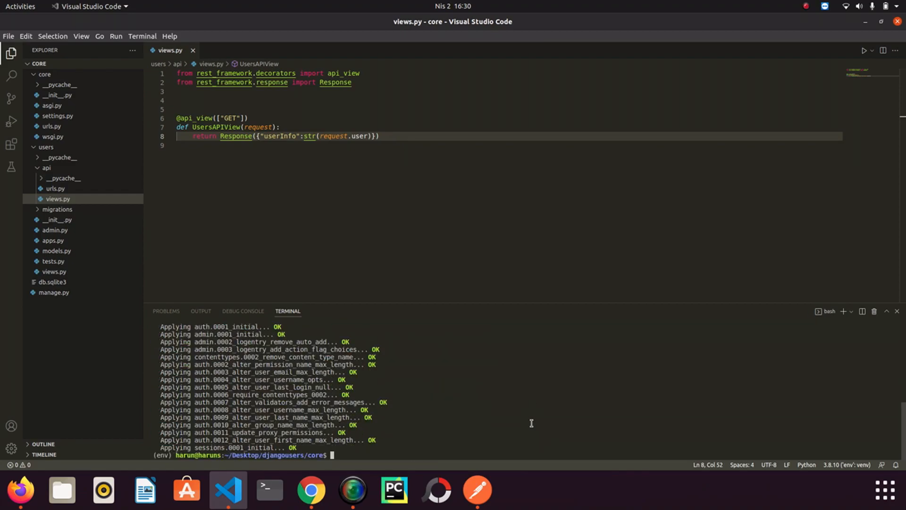
{"action": "type", "text": "python"}
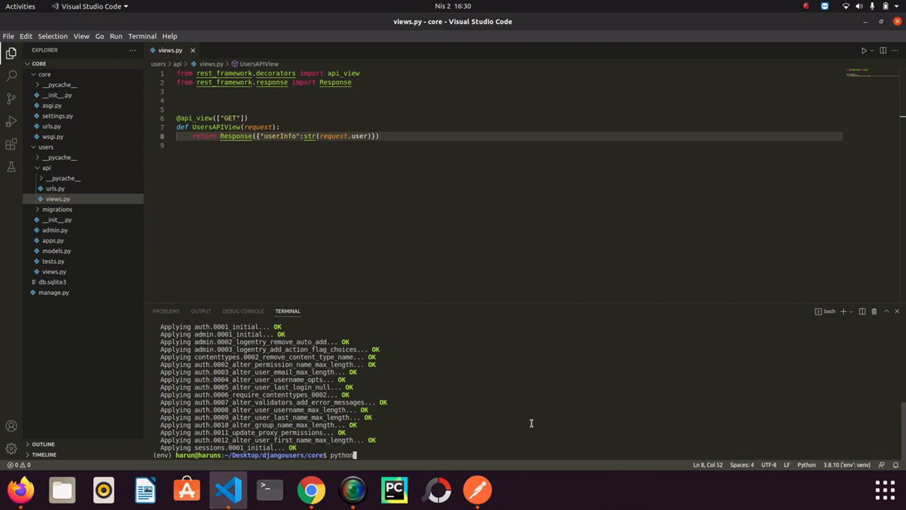
{"action": "type", "text": "manage.py createsuperuser"}
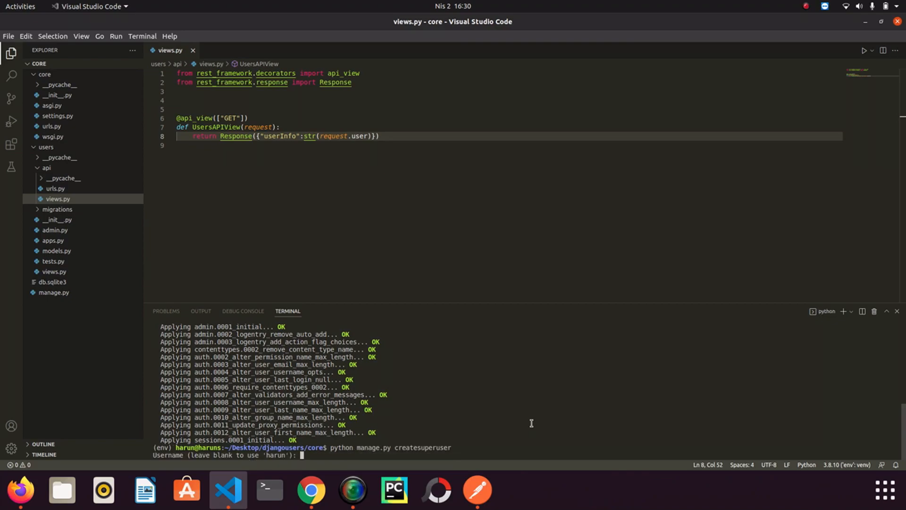
{"action": "type", "text": "admin"}
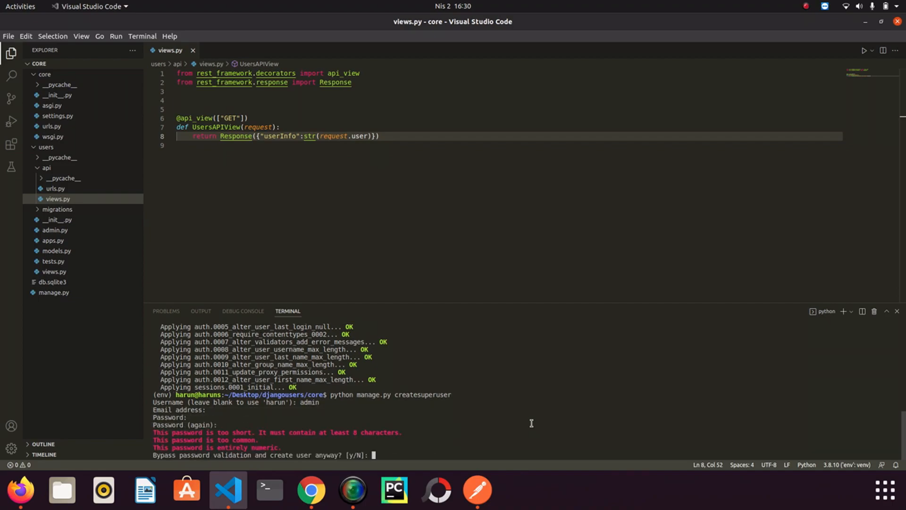
{"action": "type", "text": "y"}
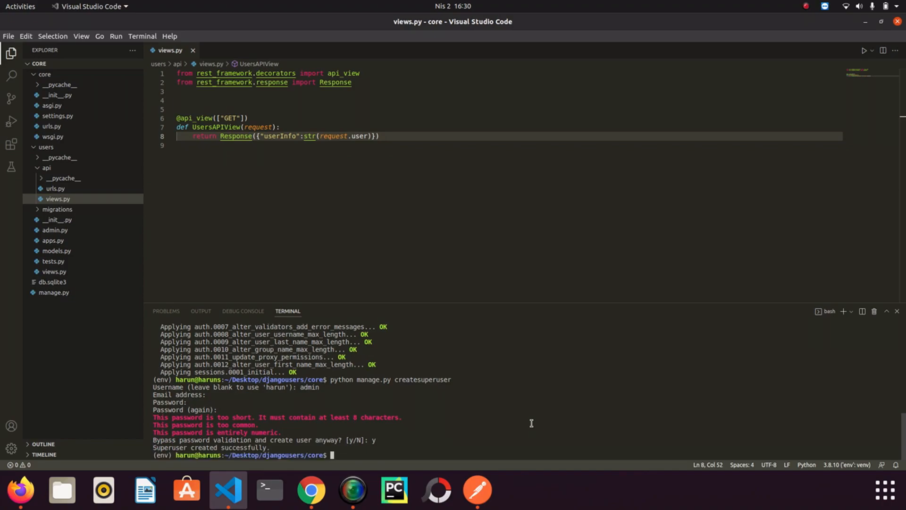
{"action": "type", "text": "python manage.py runserver"}
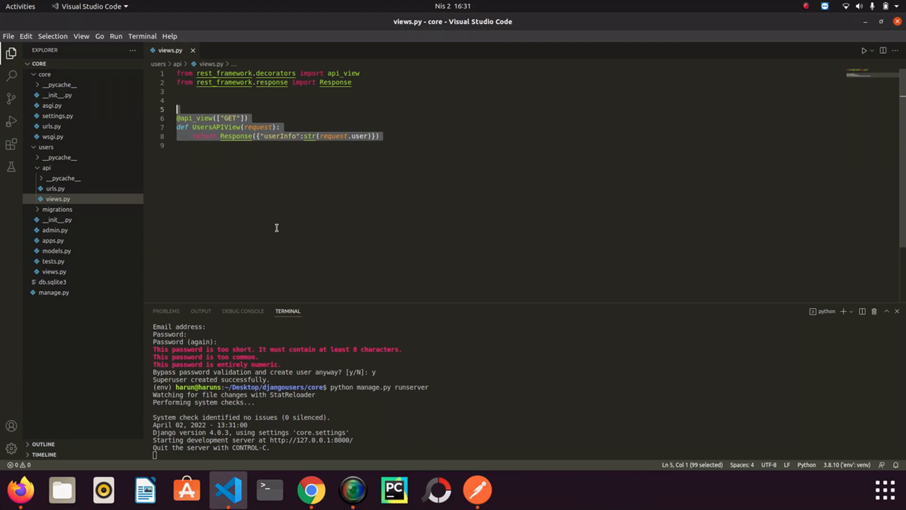
{"action": "mouse_move", "coordinate": [357, 199]}
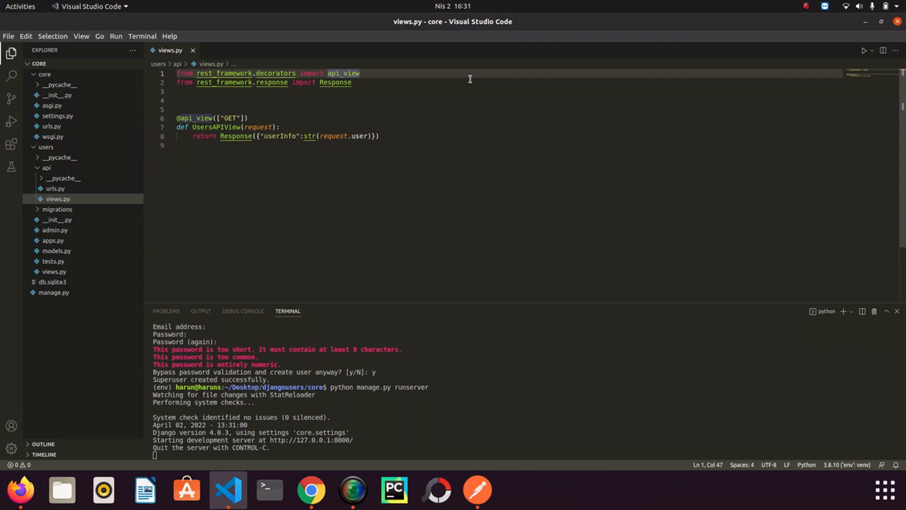
{"action": "type", "text": ",permission_classes"}
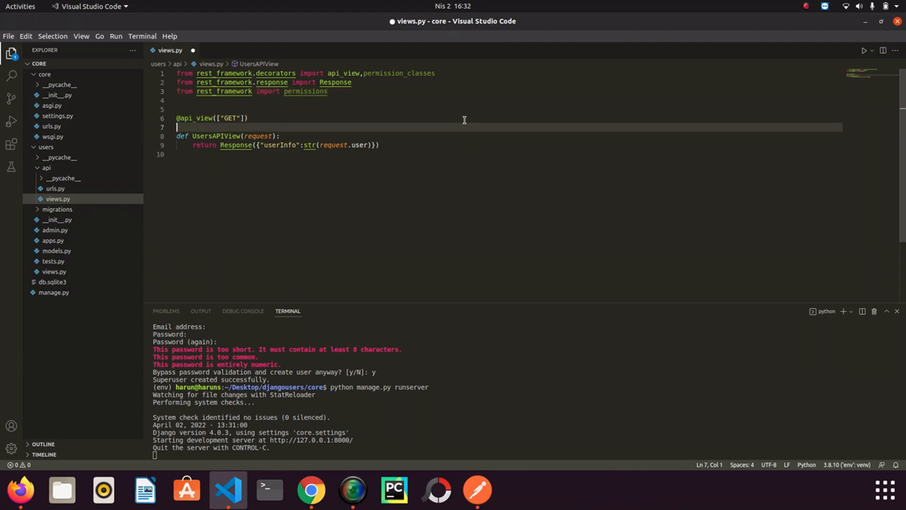
{"action": "type", "text": "@permission_classes("}
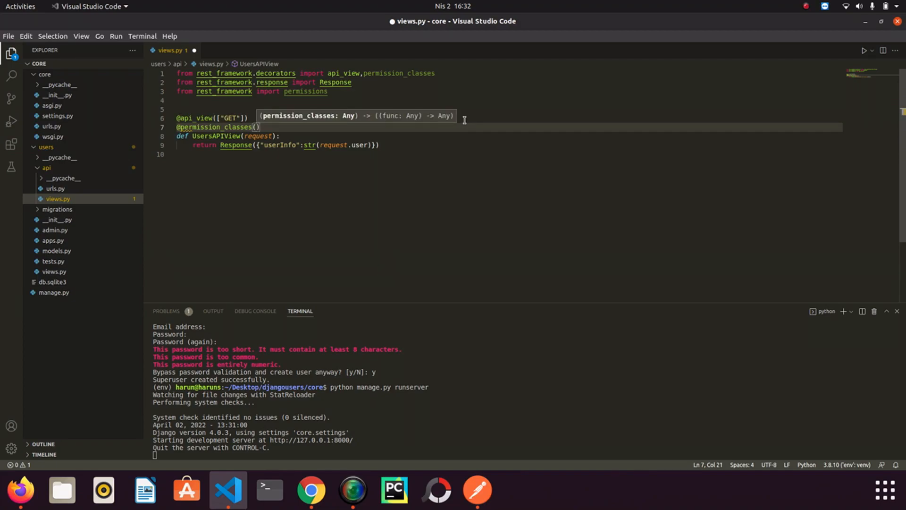
{"action": "type", "text": "["}
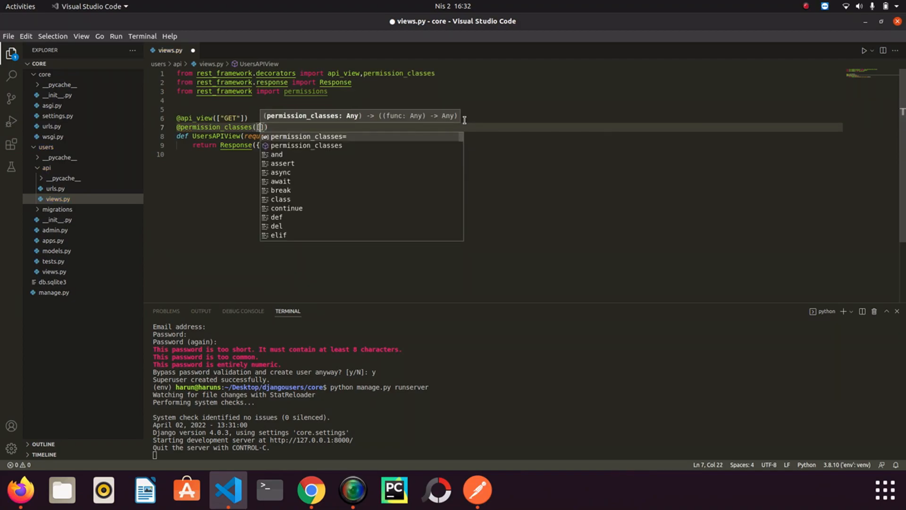
{"action": "type", "text": "[permissions.IsAuthenticated"}
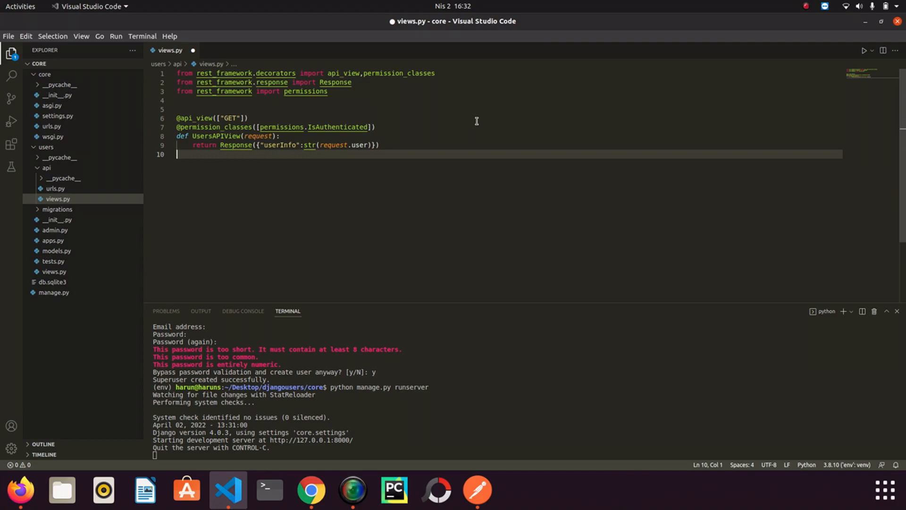
{"action": "key", "text": "ctrl+s"}
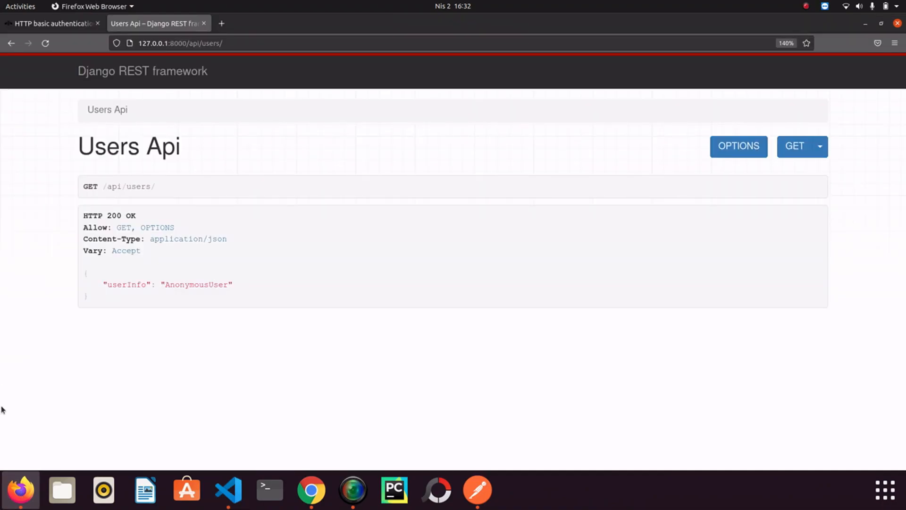
Step: Reload /api/users/ in Firefox to get 403 Forbidden: credentials not provided
{"action": "left_click", "coordinate": [738, 145]}
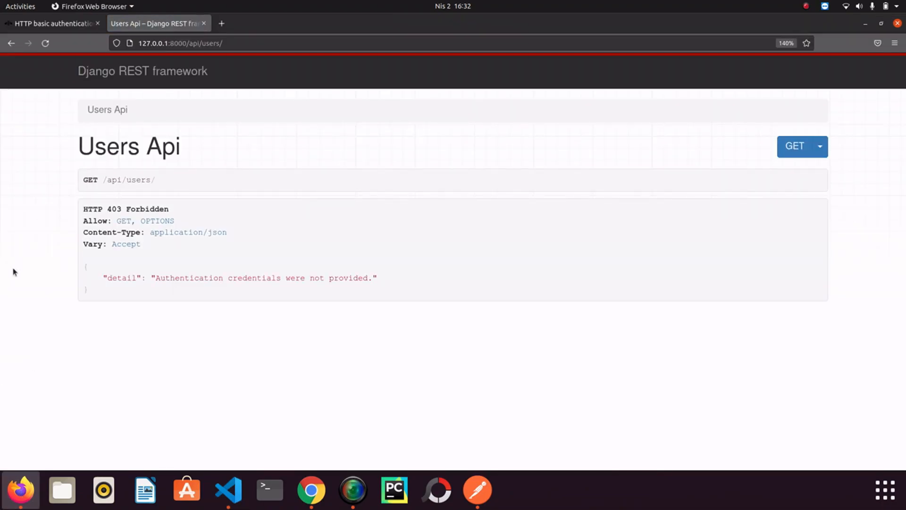
{"action": "mouse_move", "coordinate": [399, 280]}
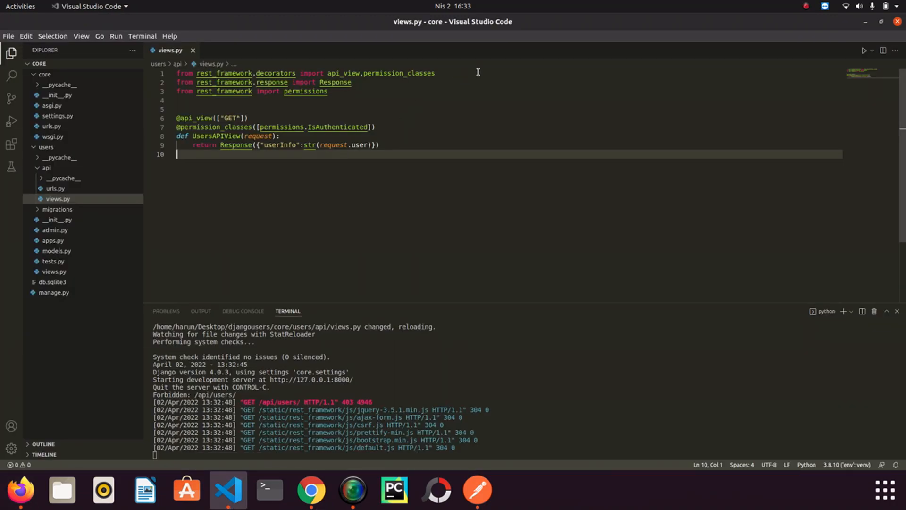
{"action": "type", "text": ",authentication_classes"}
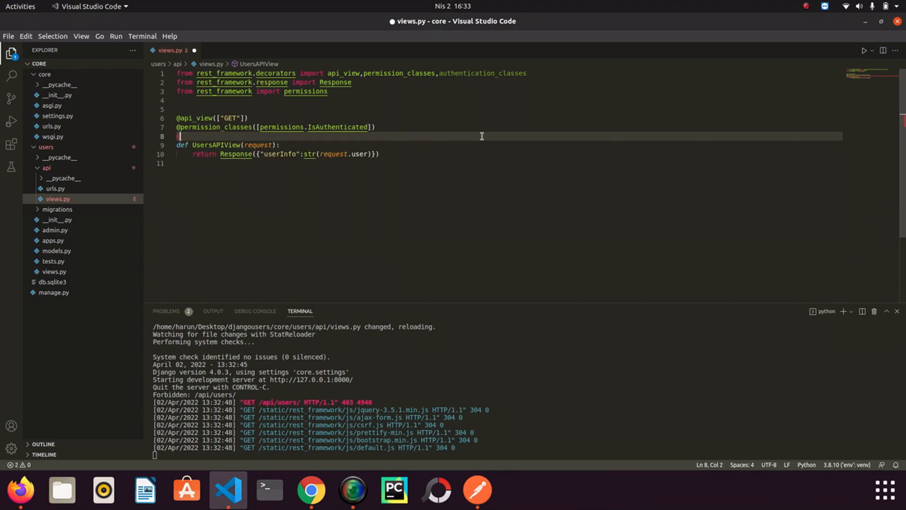
{"action": "type", "text": "@authentication_classes(["}
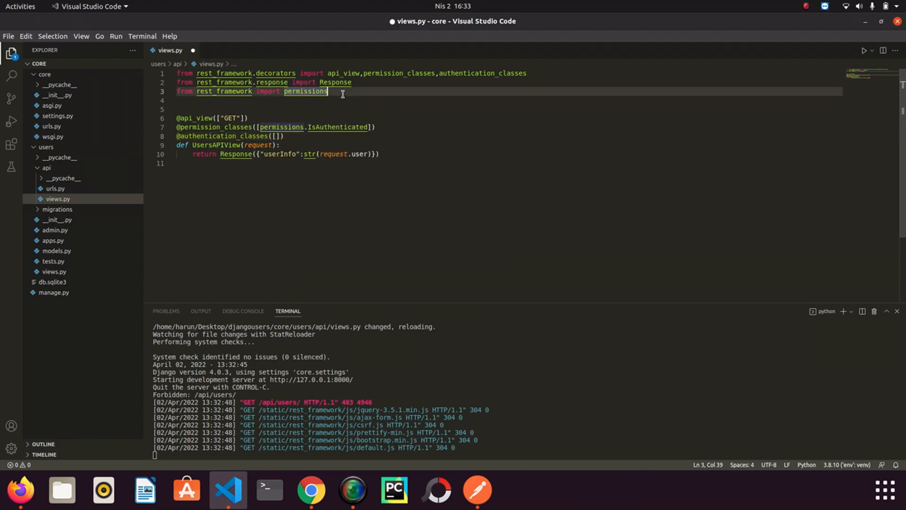
{"action": "type", "text": ",ay"}
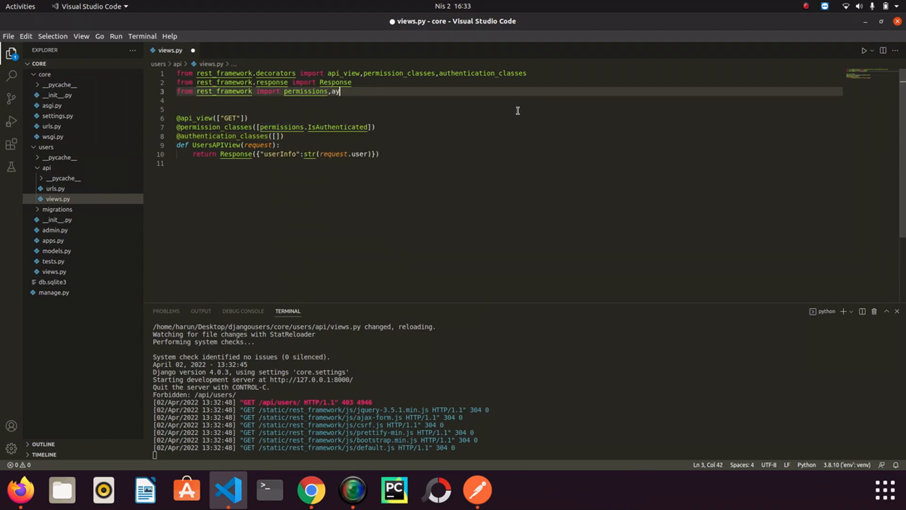
{"action": "type", "text": "uthentication"}
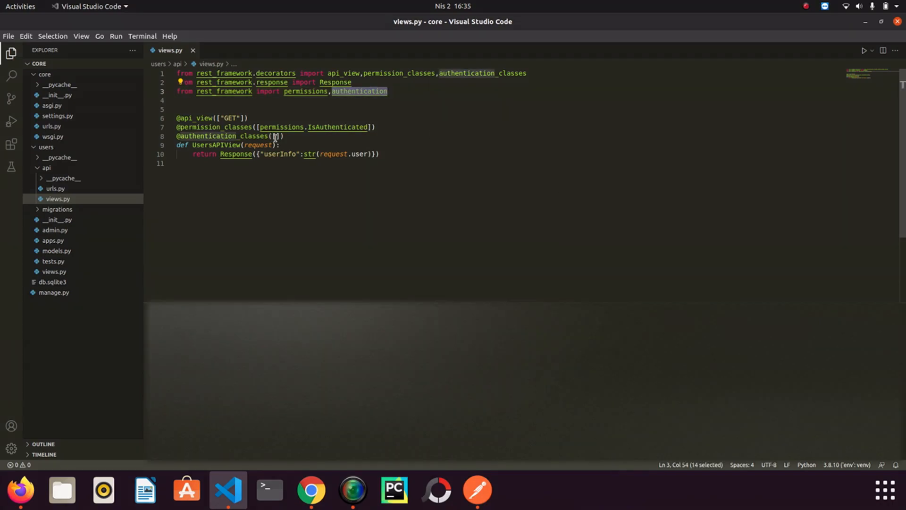
{"action": "type", "text": "aut"}
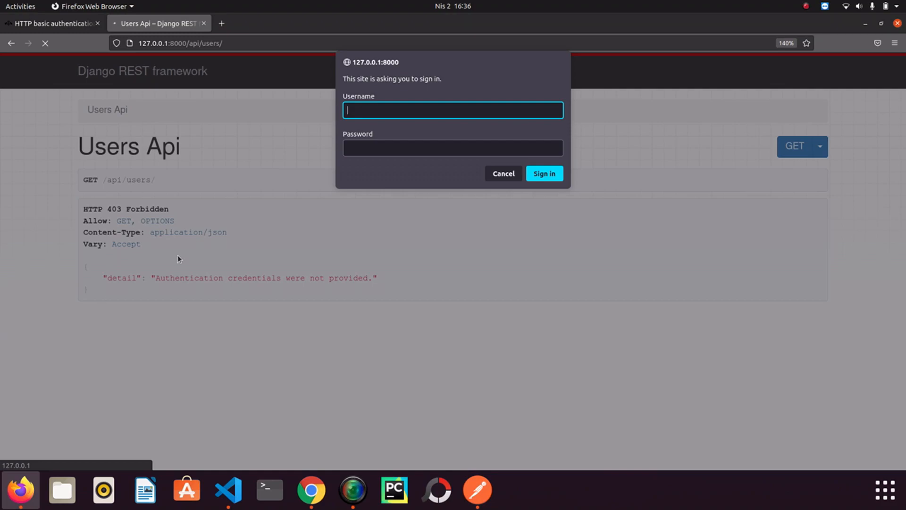
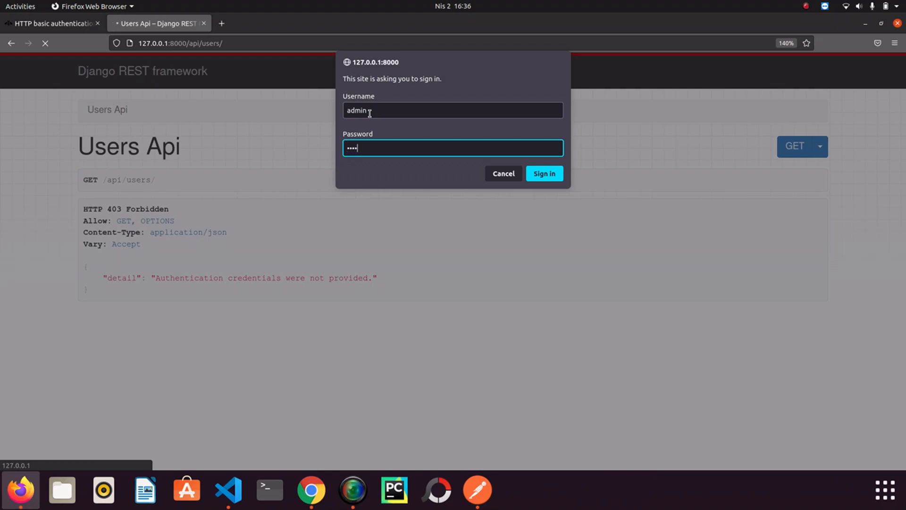
Step: Sign in as admin without saving the login, getting userInfo admin, then open a new tab
{"action": "mouse_move", "coordinate": [290, 113]}
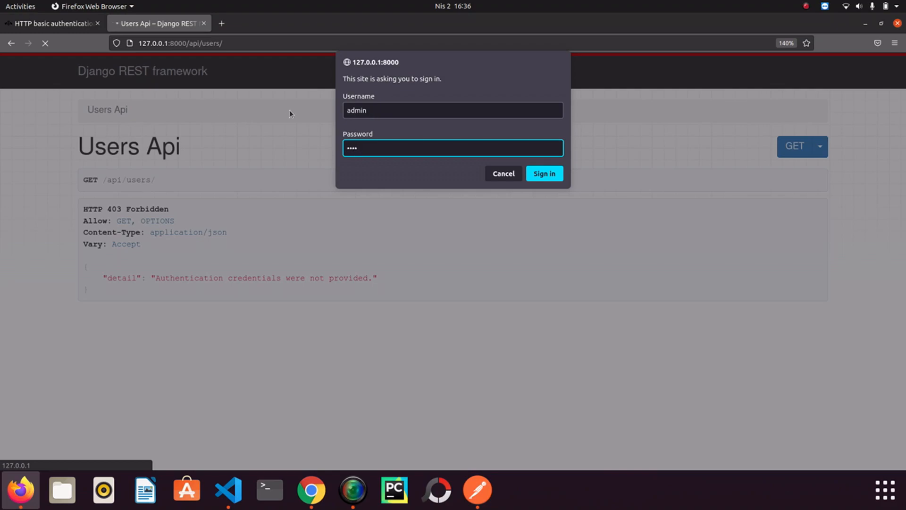
{"action": "left_click", "coordinate": [544, 173]}
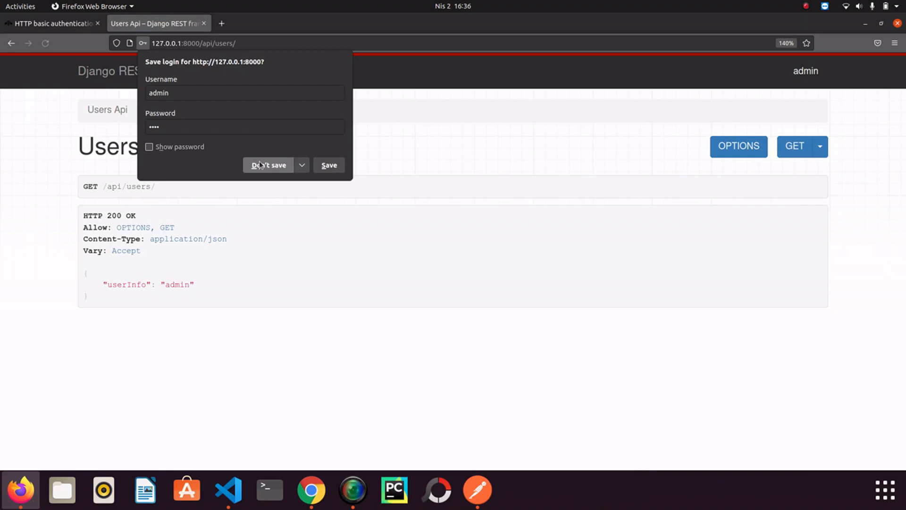
{"action": "left_click", "coordinate": [269, 165]}
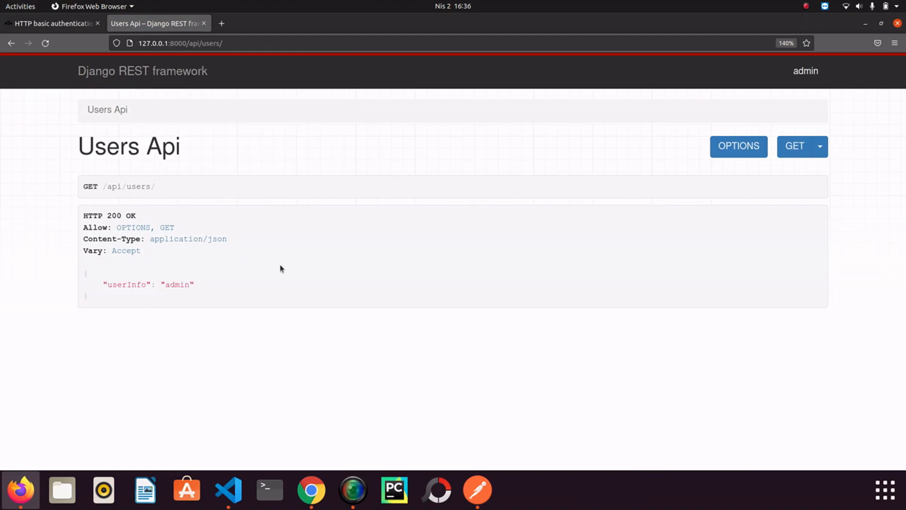
{"action": "mouse_move", "coordinate": [301, 293]}
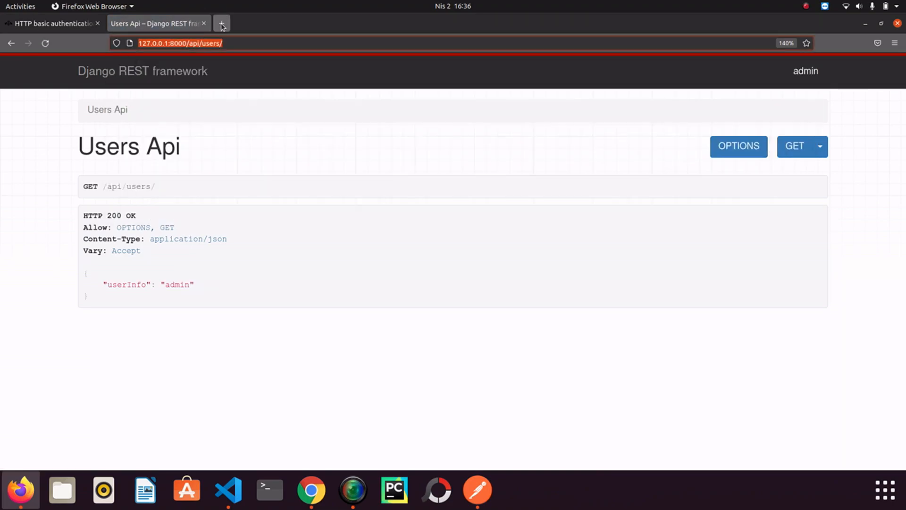
{"action": "left_click", "coordinate": [221, 23]}
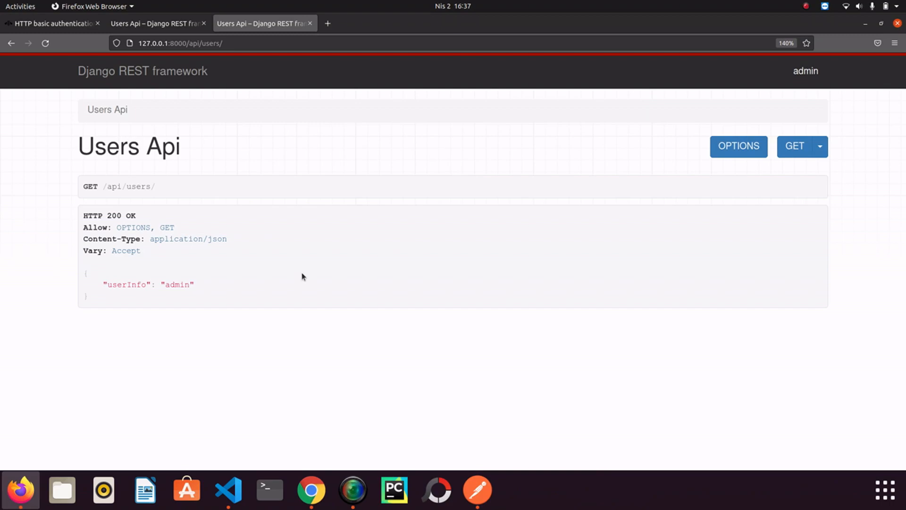
{"action": "mouse_move", "coordinate": [247, 316]}
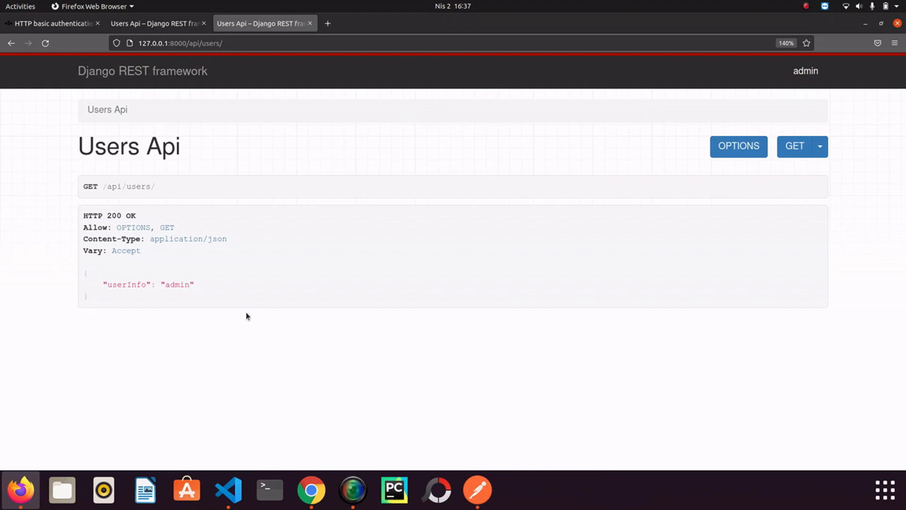
{"action": "mouse_move", "coordinate": [242, 320]}
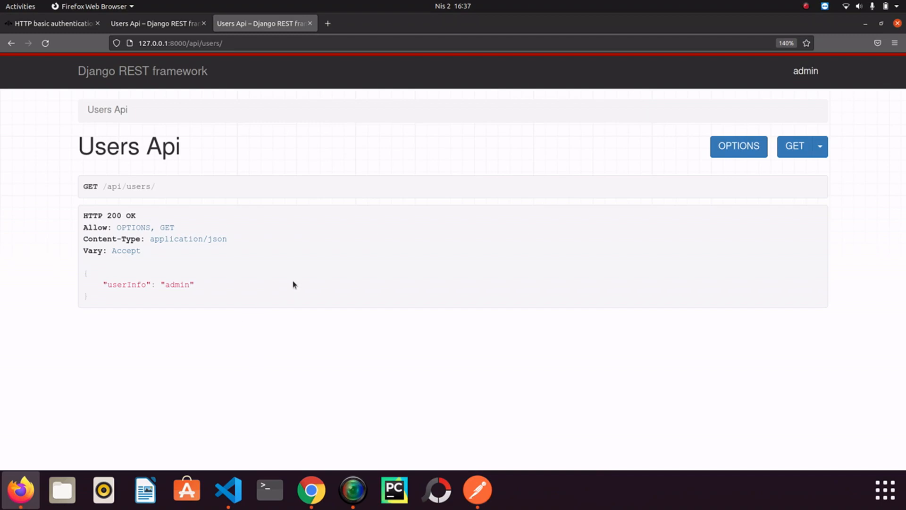
{"action": "mouse_move", "coordinate": [747, 87]}
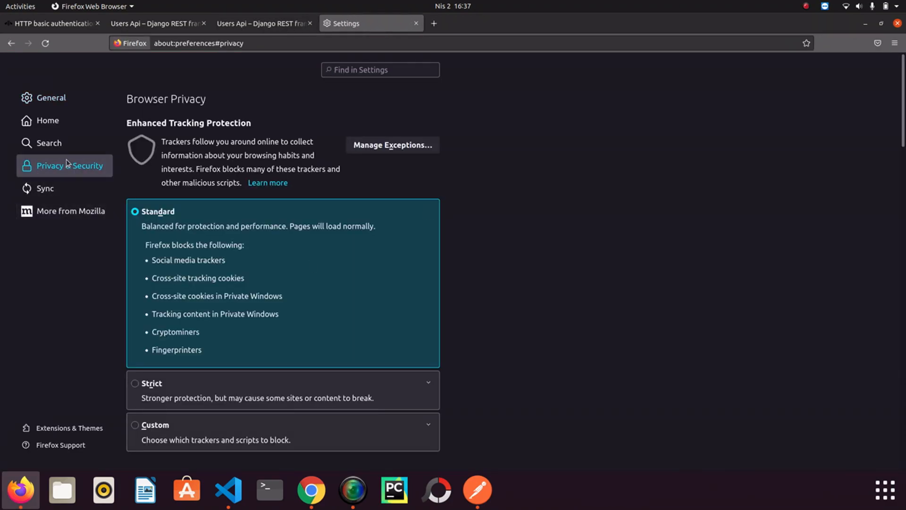
Step: Browse Firefox's Privacy & Security history settings, then return to the users API tab
{"action": "scroll", "scroll_direction": "down", "scroll_amount": 3}
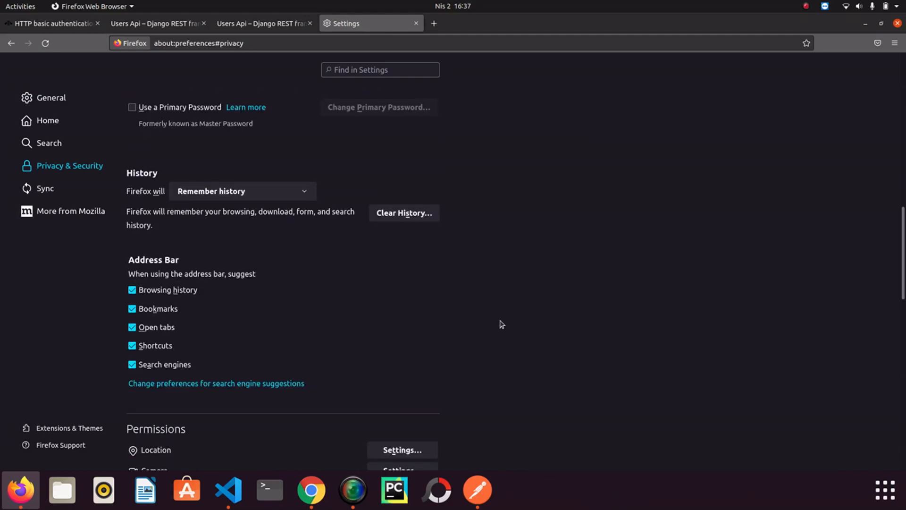
{"action": "left_click", "coordinate": [404, 213]}
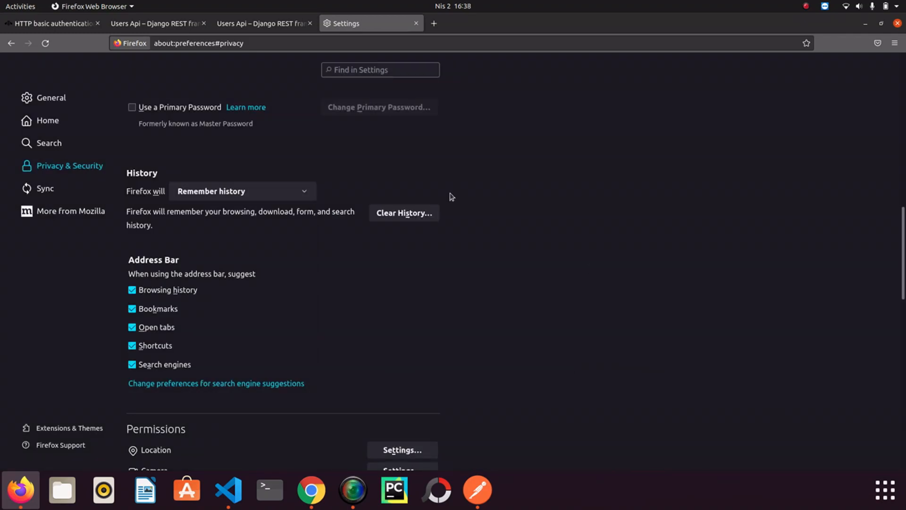
{"action": "left_click", "coordinate": [263, 24]}
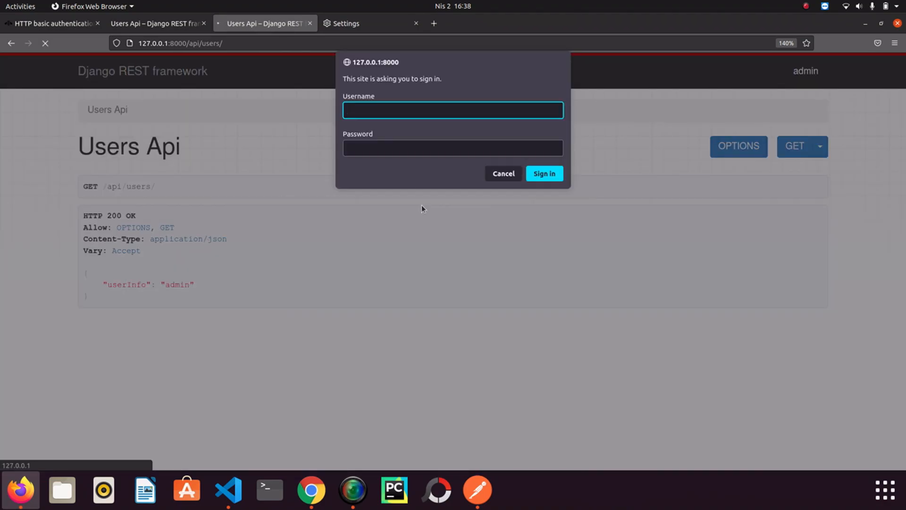
{"action": "mouse_move", "coordinate": [404, 273]}
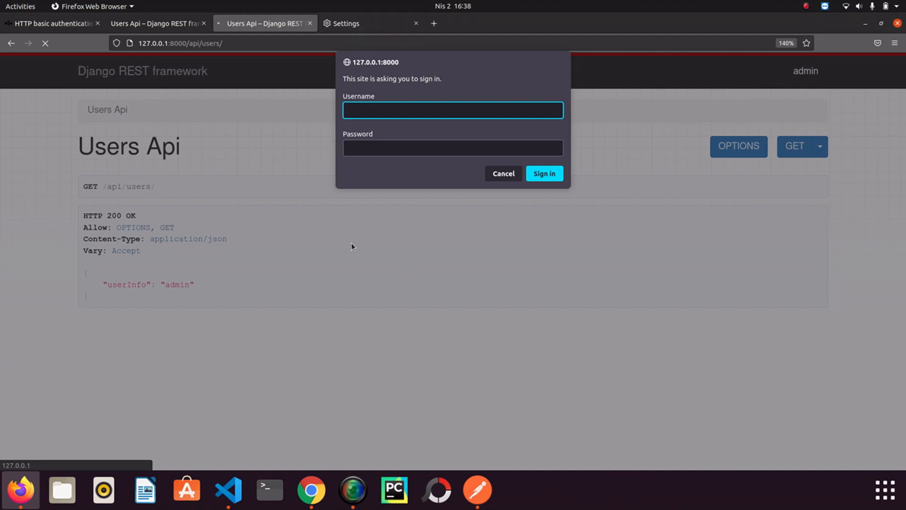
Step: Enter admin credentials in the sign-in prompt, submit, and decline saving the login
{"action": "left_click", "coordinate": [362, 23]}
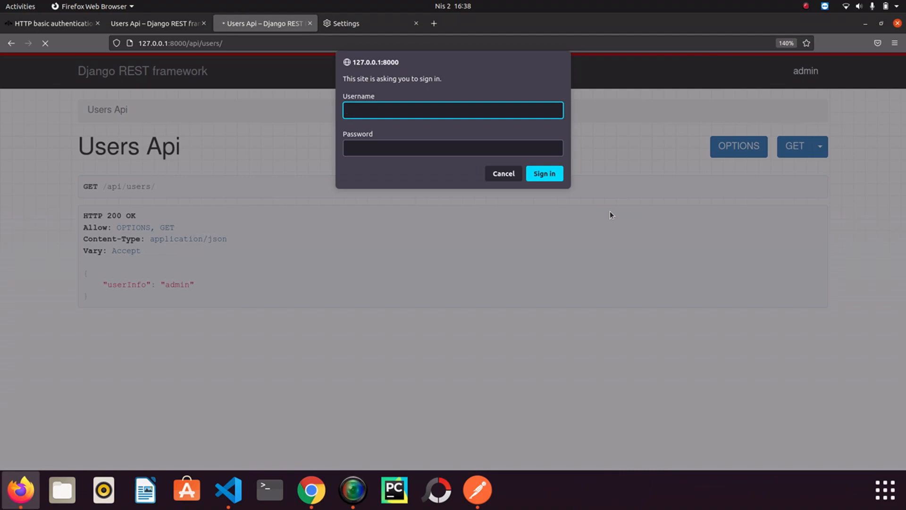
{"action": "type", "text": "adm"}
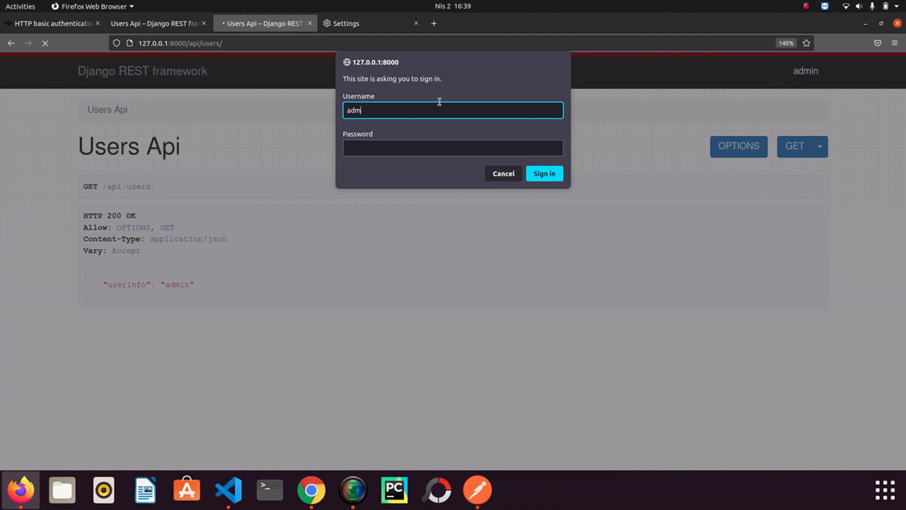
{"action": "left_click", "coordinate": [543, 174]}
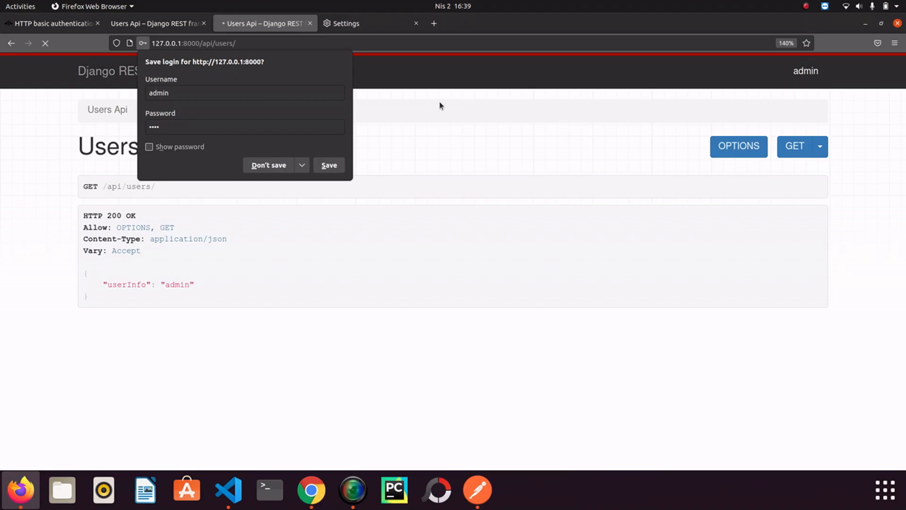
{"action": "left_click", "coordinate": [268, 165]}
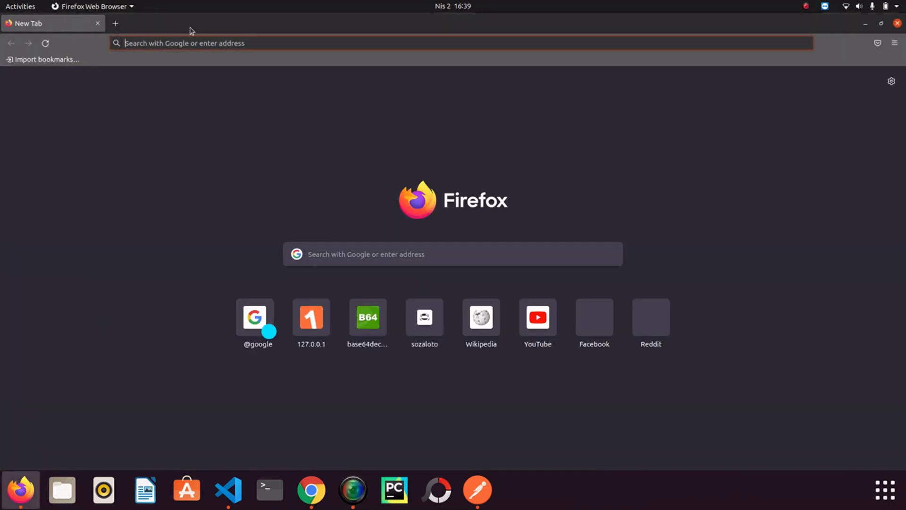
Step: Load 127.0.0.1:8000/api/users/ in a new window, leave the sign-in prompt, and switch to Postman
{"action": "type", "text": "127.0.0.1:8000/api/users/"}
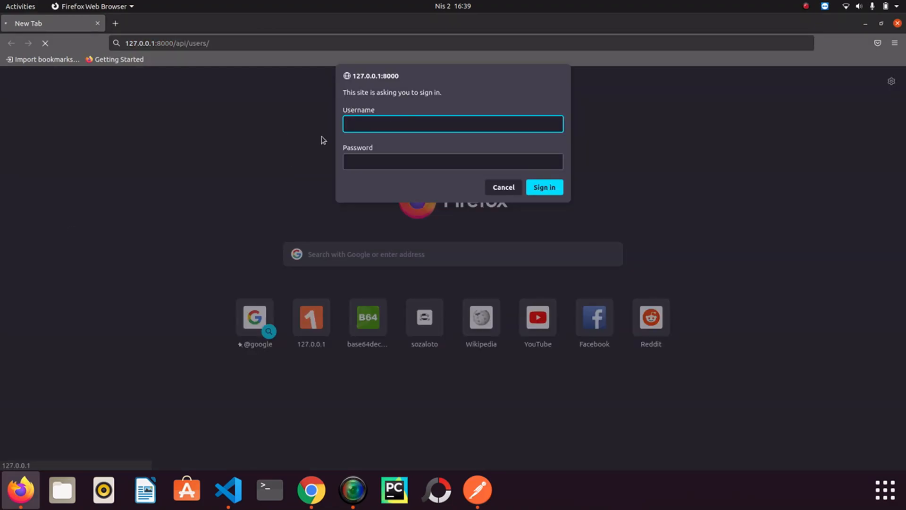
{"action": "mouse_move", "coordinate": [154, 175]}
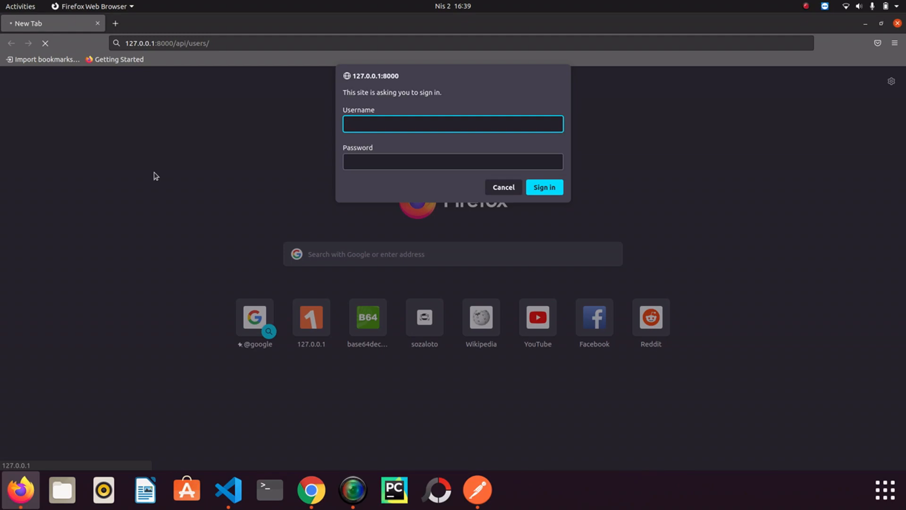
{"action": "left_click", "coordinate": [452, 123]}
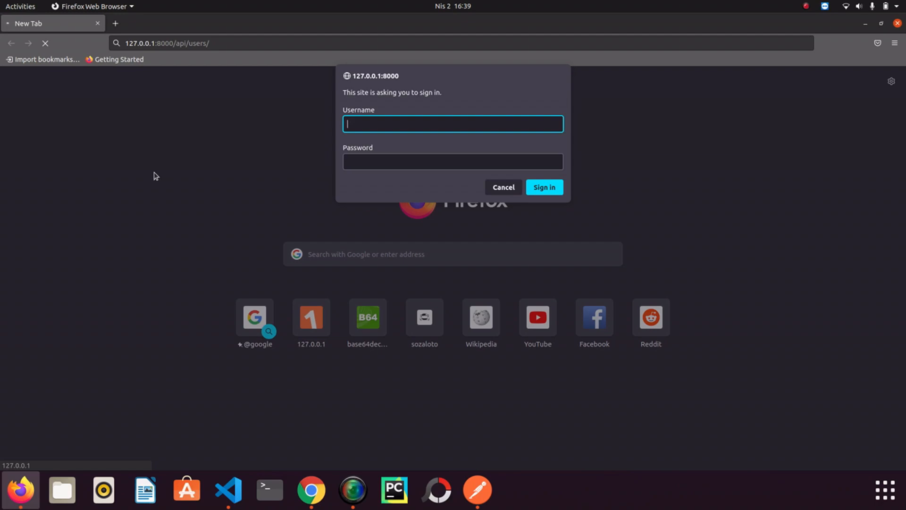
{"action": "mouse_move", "coordinate": [361, 68]}
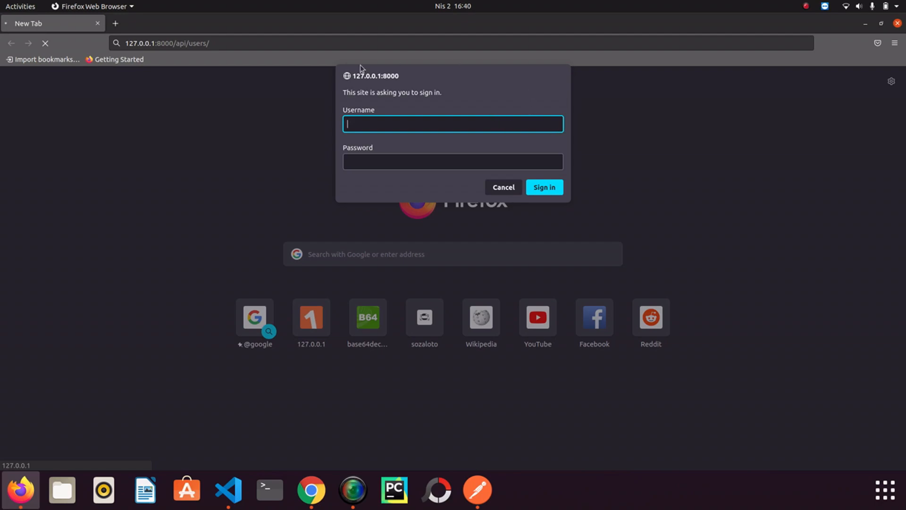
{"action": "mouse_move", "coordinate": [672, 238]}
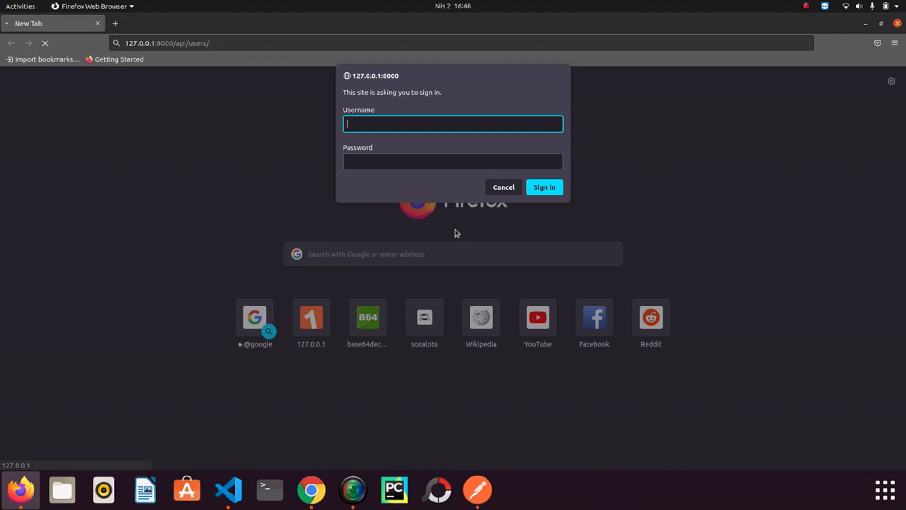
{"action": "mouse_move", "coordinate": [392, 264]}
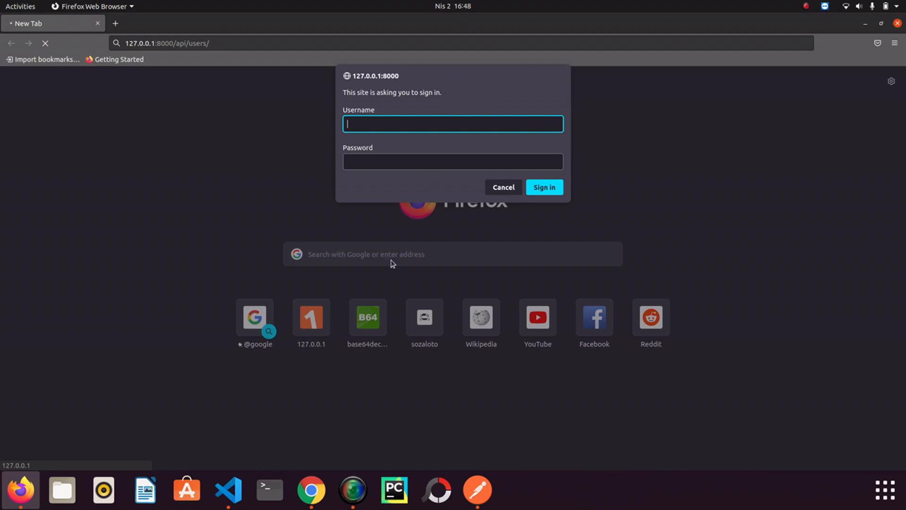
{"action": "left_click", "coordinate": [453, 161]}
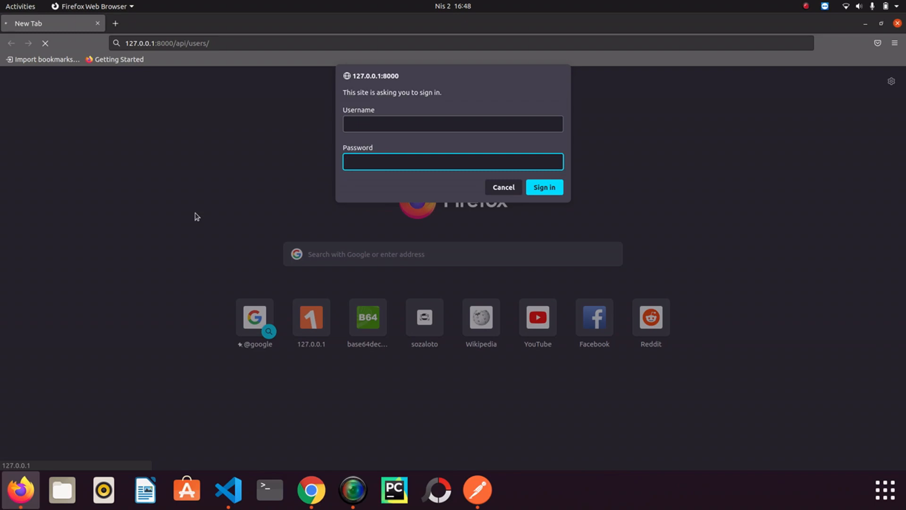
{"action": "left_click", "coordinate": [452, 161]}
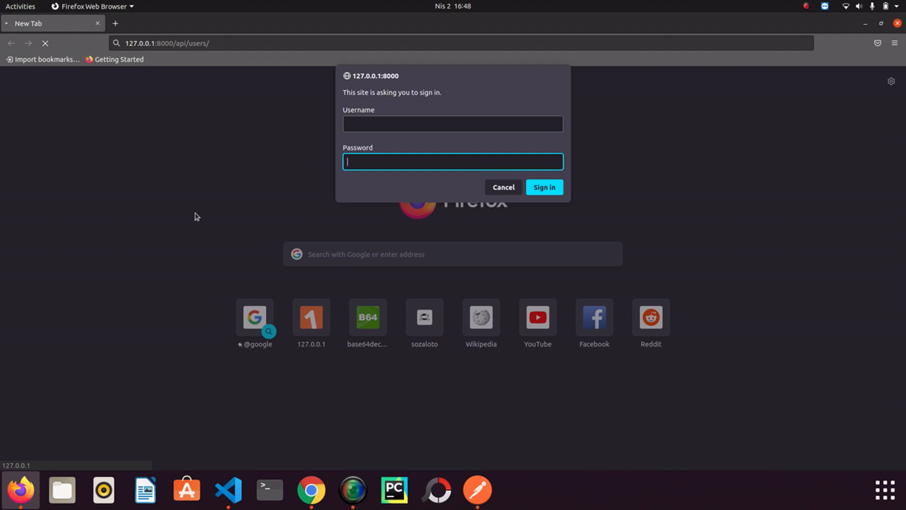
{"action": "left_click", "coordinate": [477, 490]}
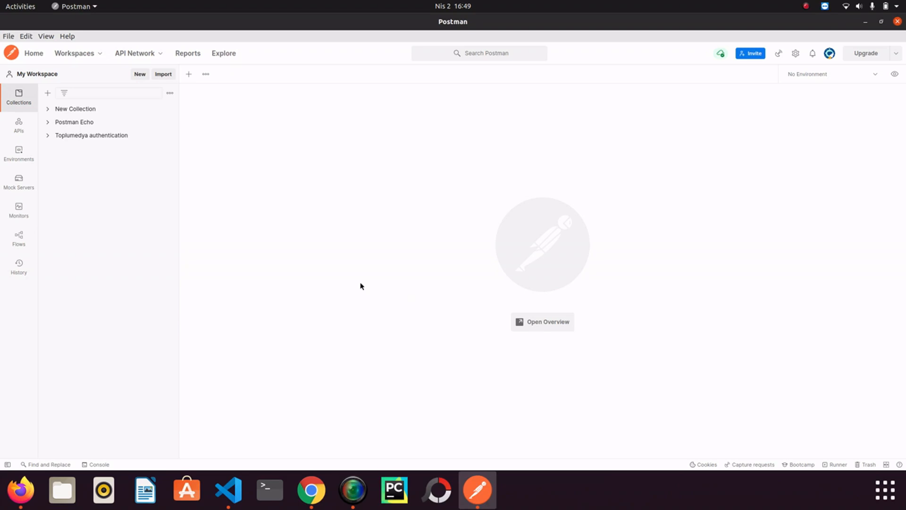
{"action": "left_click", "coordinate": [188, 74]}
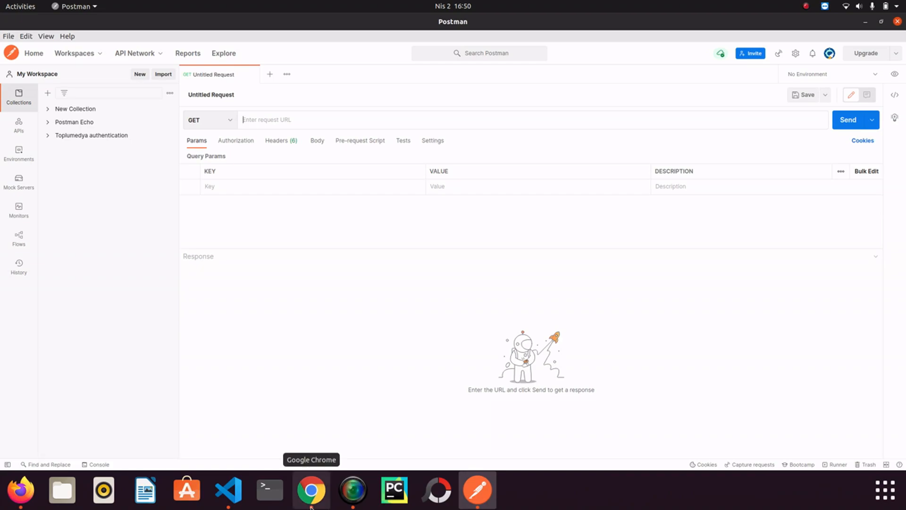
{"action": "mouse_move", "coordinate": [444, 317]}
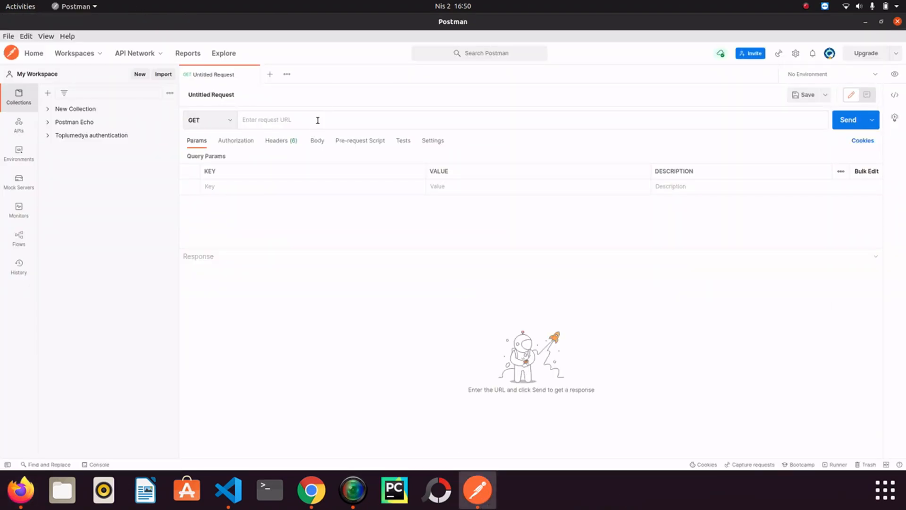
{"action": "type", "text": "http://127.0.0.1:8000/api/users/"}
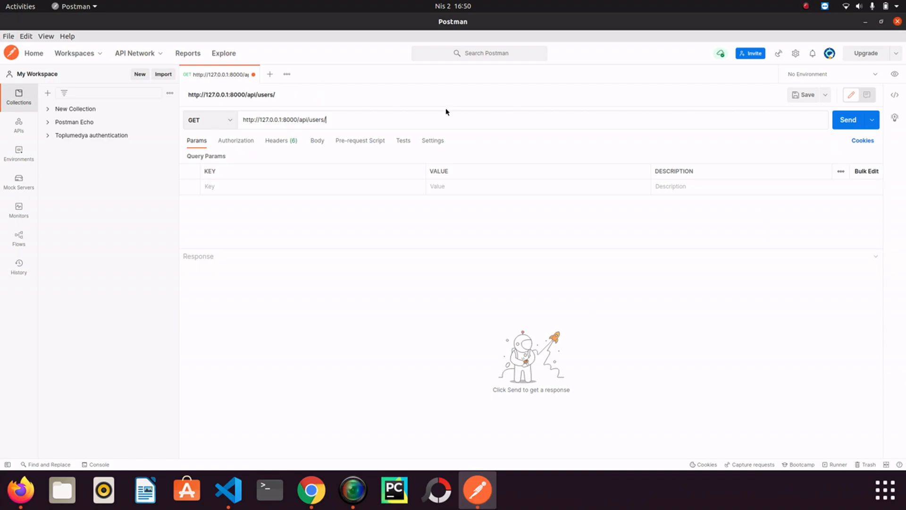
{"action": "mouse_move", "coordinate": [848, 119]}
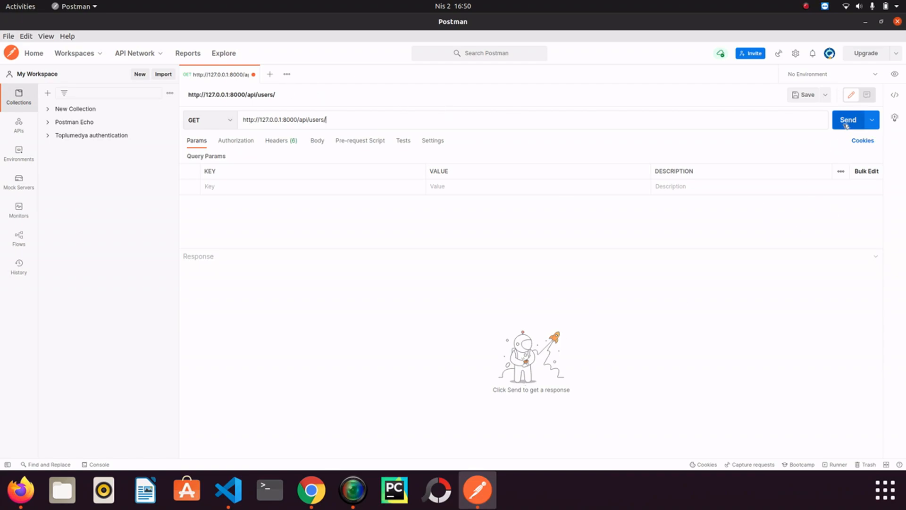
{"action": "left_click", "coordinate": [848, 119]}
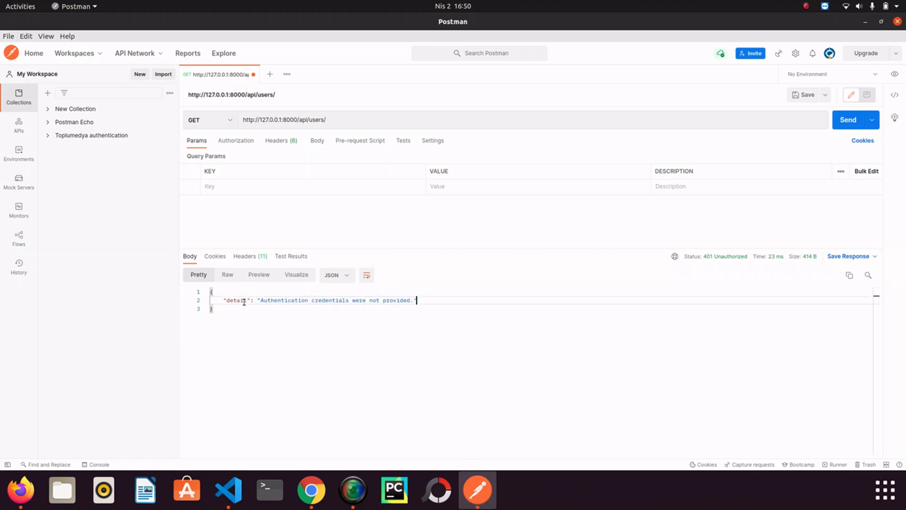
{"action": "left_click_drag", "start_coordinate": [260, 300], "coordinate": [337, 300]}
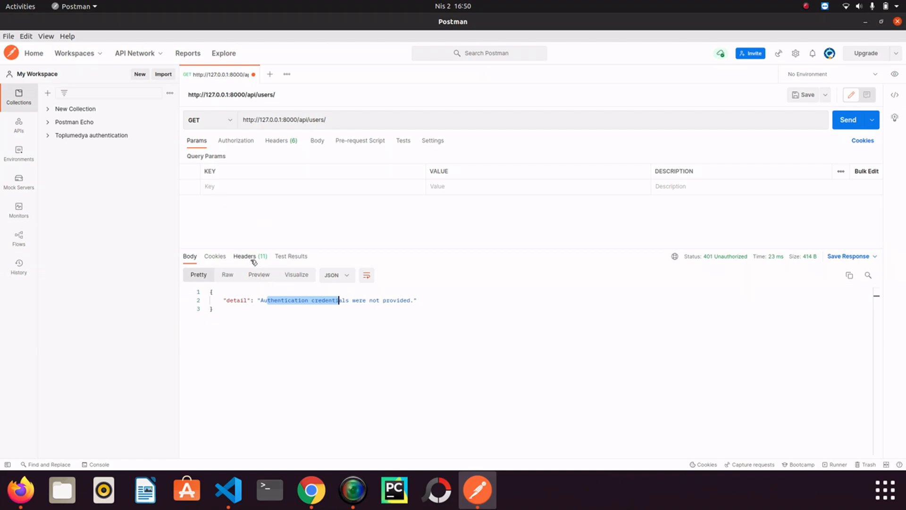
Step: Show the 401 response headers and highlight Basic in WWW-Authenticate: Basic realm="api"
{"action": "left_click", "coordinate": [244, 256]}
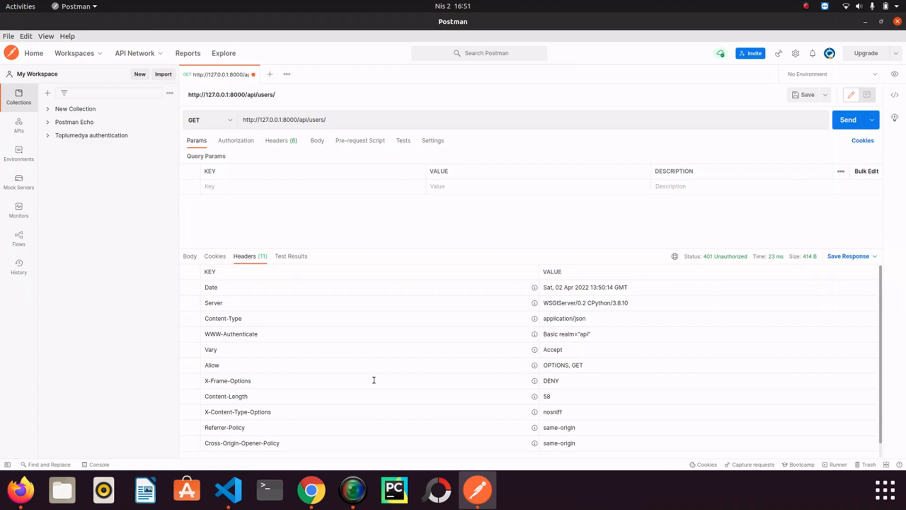
{"action": "mouse_move", "coordinate": [212, 366]}
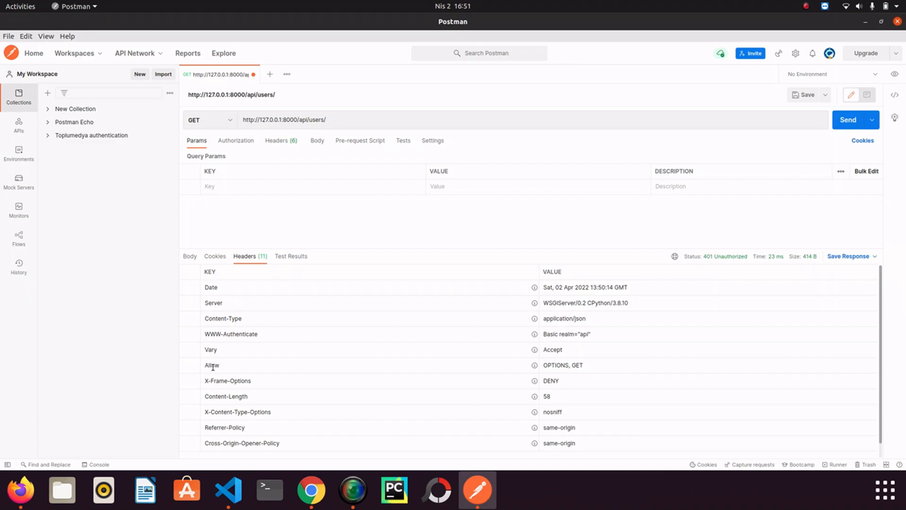
{"action": "left_click", "coordinate": [212, 365]}
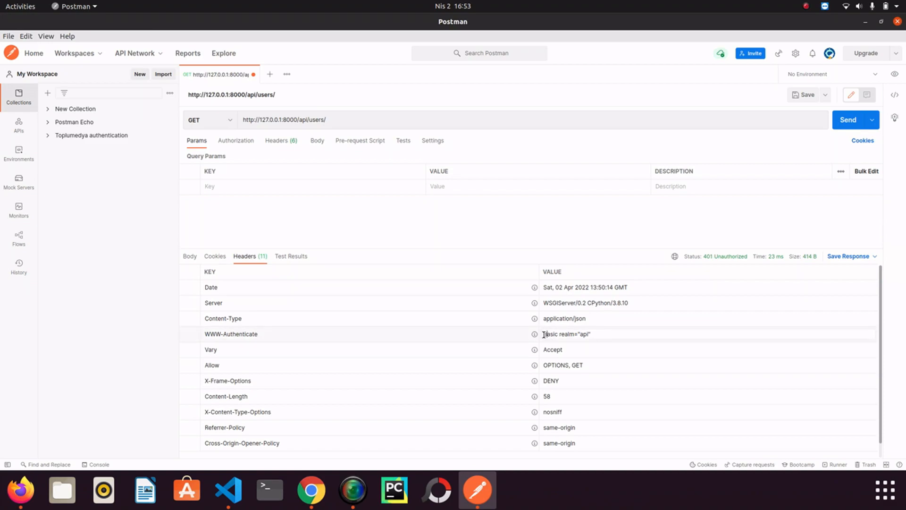
{"action": "left_click", "coordinate": [569, 334]}
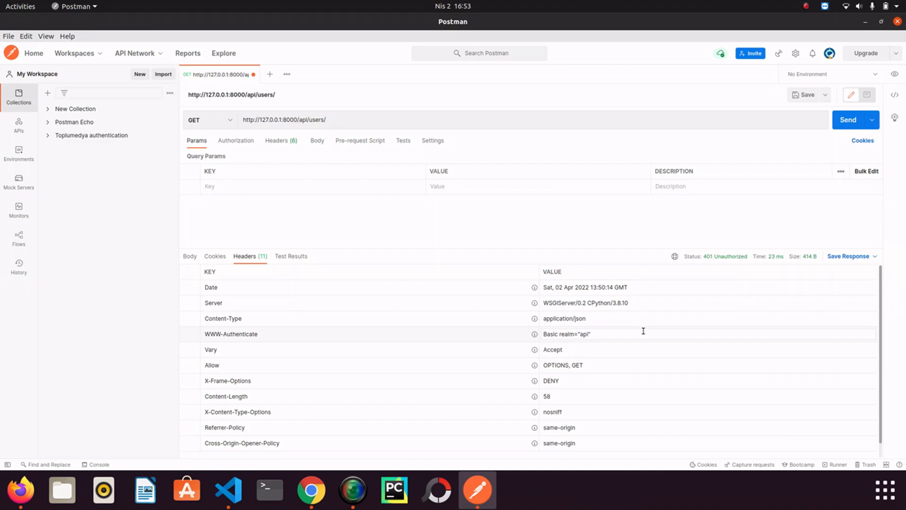
{"action": "left_click", "coordinate": [589, 334]}
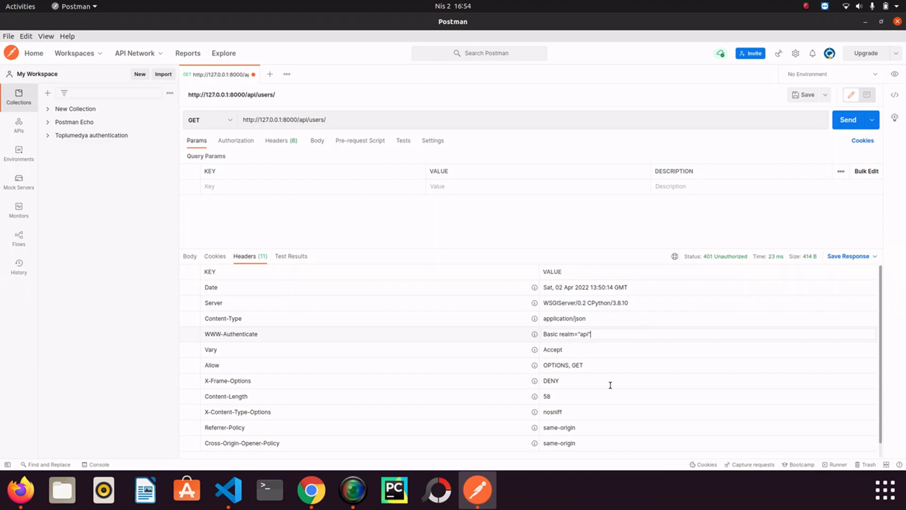
{"action": "double_click", "coordinate": [550, 334]}
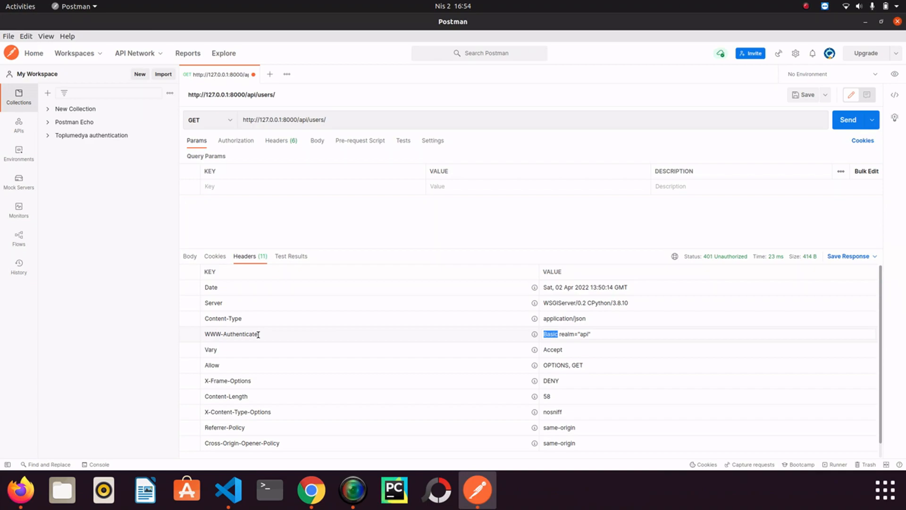
{"action": "mouse_move", "coordinate": [278, 335]}
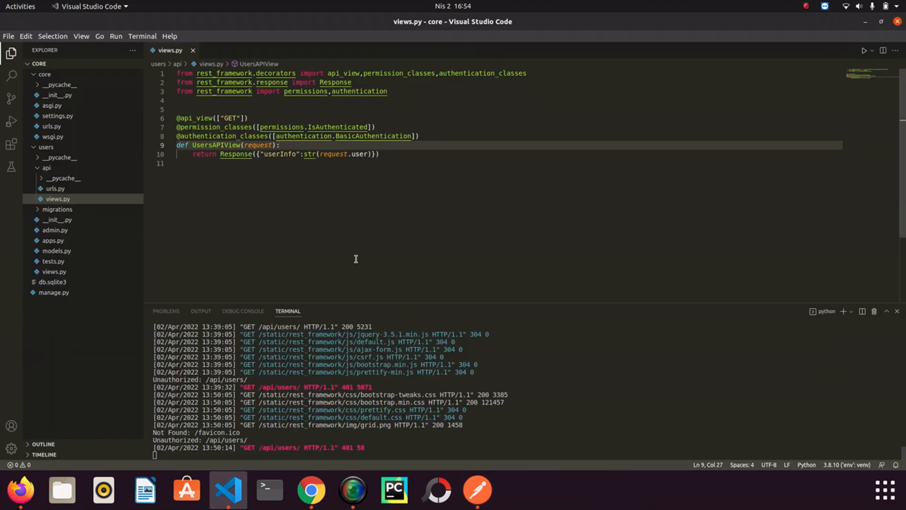
{"action": "mouse_move", "coordinate": [383, 243]}
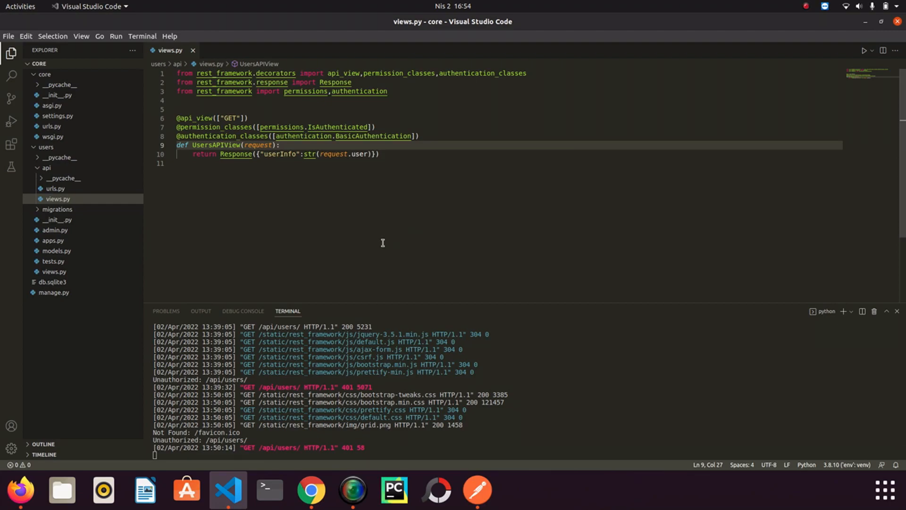
Step: Jump to BasicAuthentication's definition, inspect parent BaseAuthentication, and scroll to authenticate_header
{"action": "right_click", "coordinate": [379, 136]}
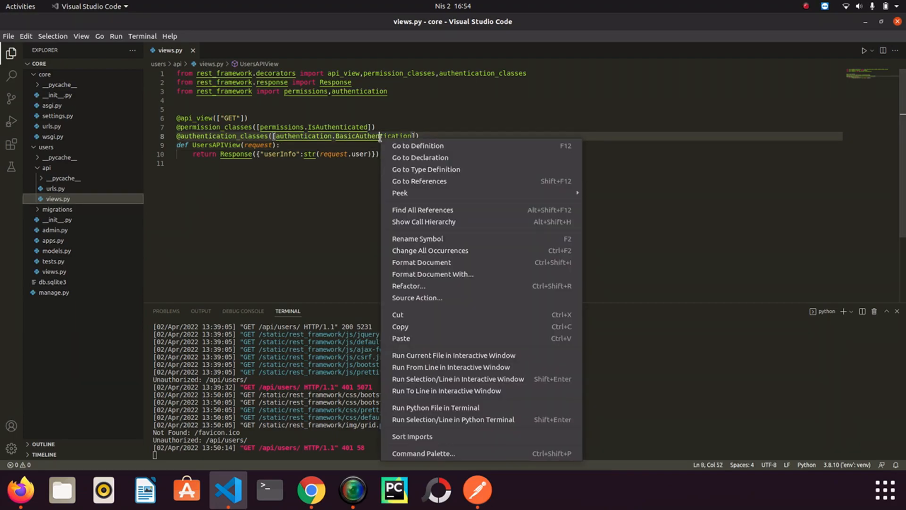
{"action": "left_click", "coordinate": [417, 146]}
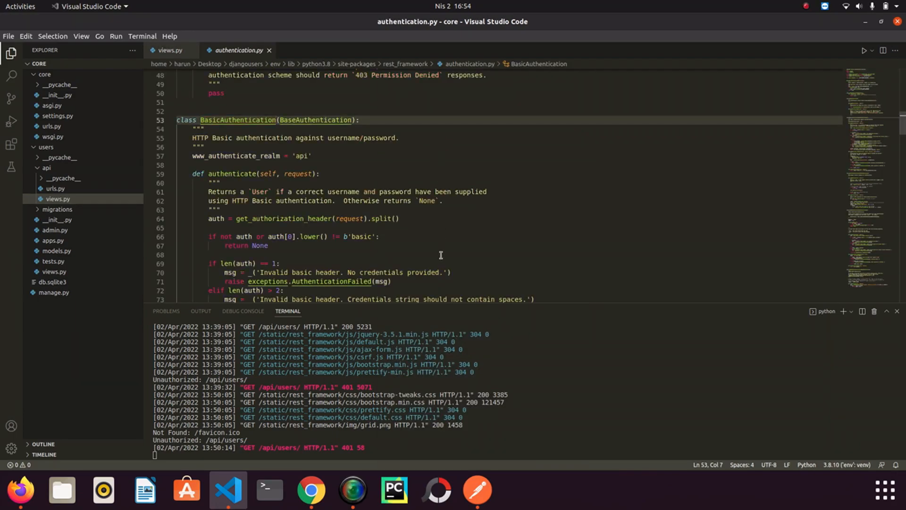
{"action": "double_click", "coordinate": [238, 120]}
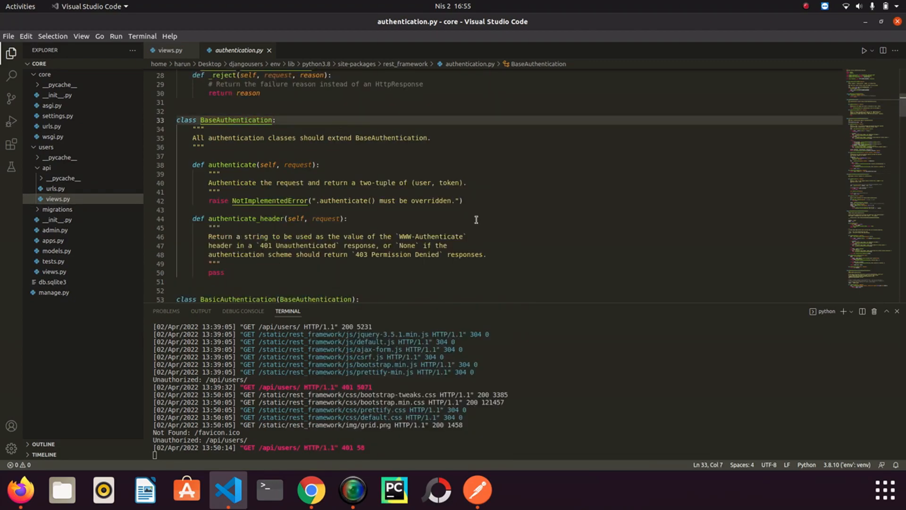
{"action": "left_click", "coordinate": [276, 120]}
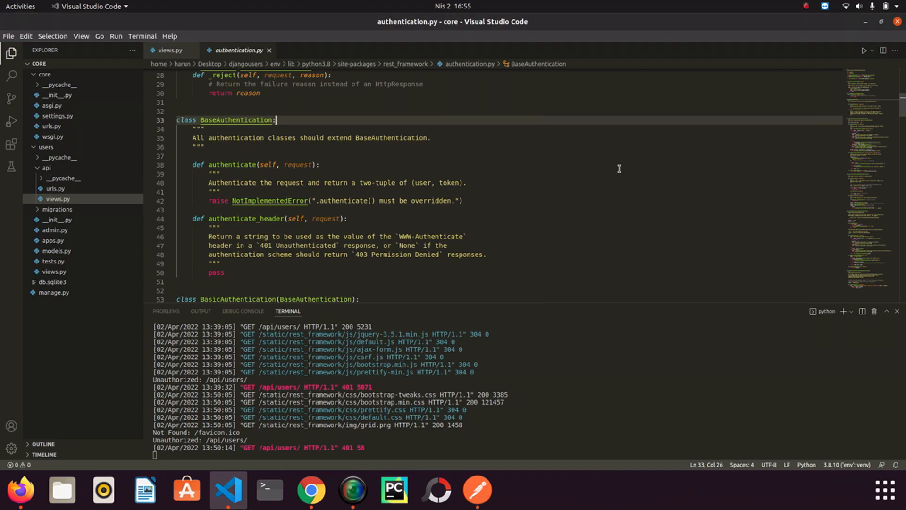
{"action": "double_click", "coordinate": [236, 120]}
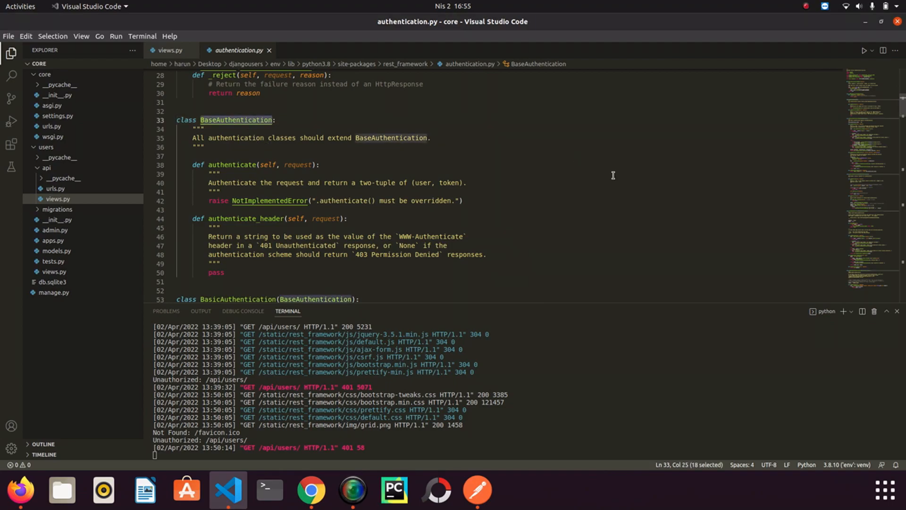
{"action": "scroll", "scroll_direction": "down", "scroll_amount": 3}
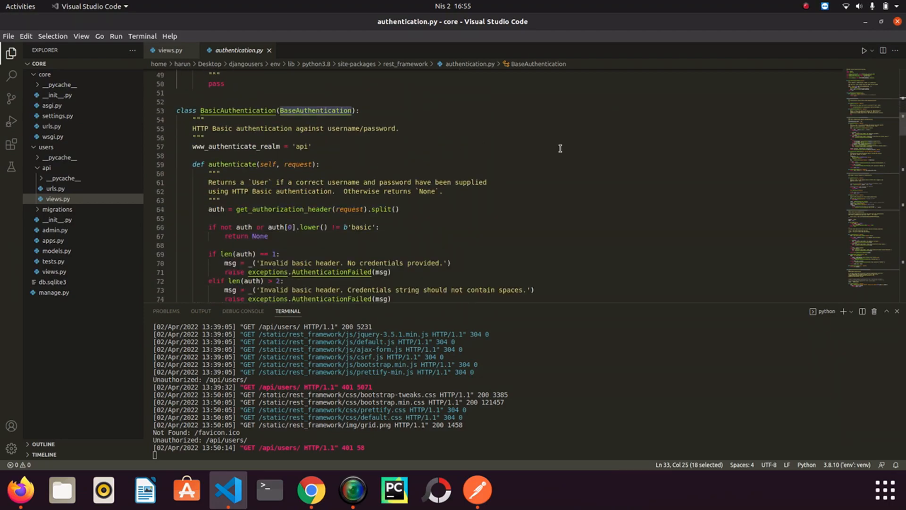
{"action": "scroll", "scroll_direction": "down", "scroll_amount": 3}
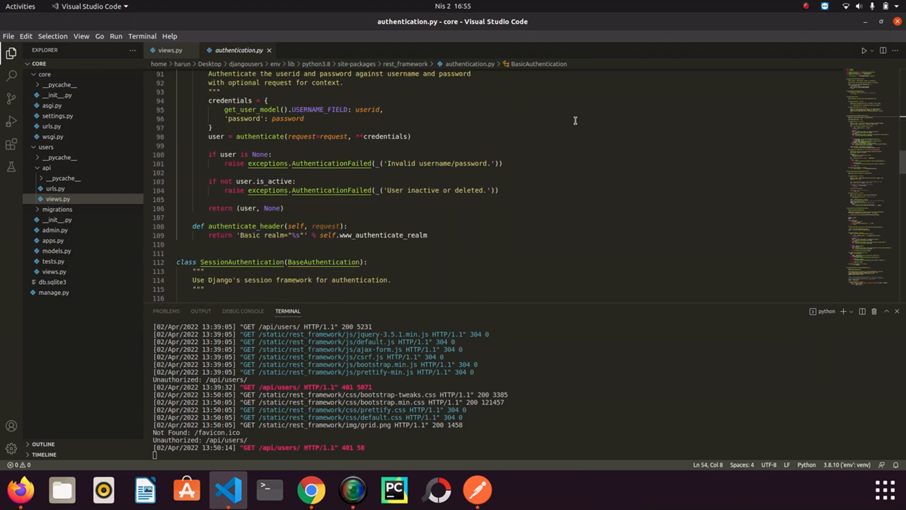
{"action": "scroll", "scroll_direction": "down", "scroll_amount": 3}
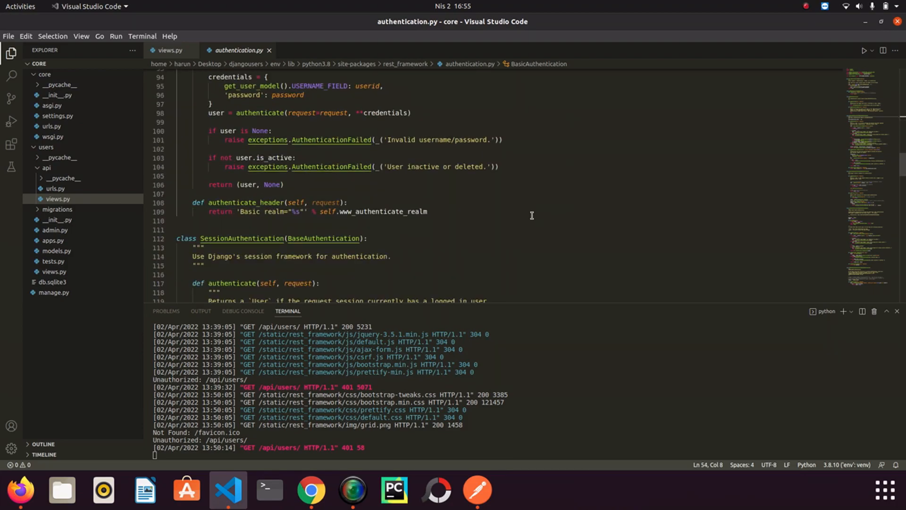
Step: Cut authenticate_header's return string down to 'Basic', dropping realm="api", and save authentication.py
{"action": "left_click_drag", "start_coordinate": [214, 202], "coordinate": [428, 212]}
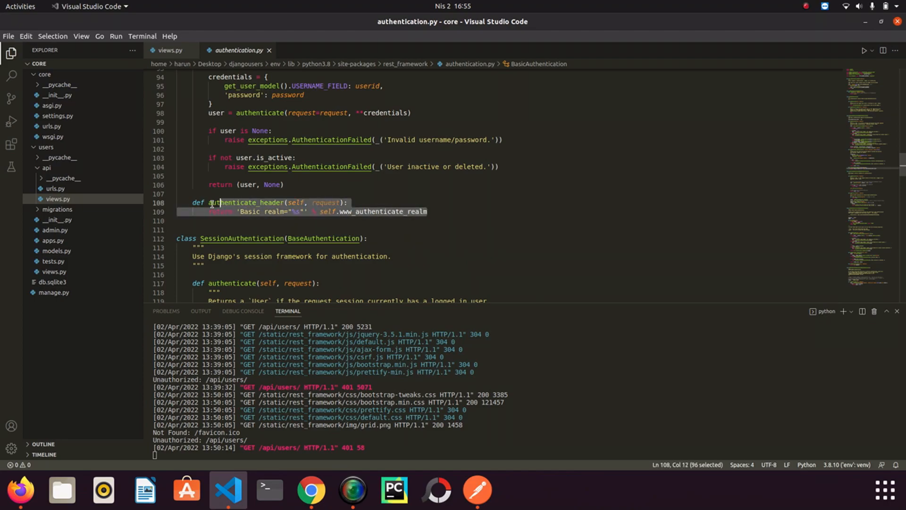
{"action": "double_click", "coordinate": [243, 202]}
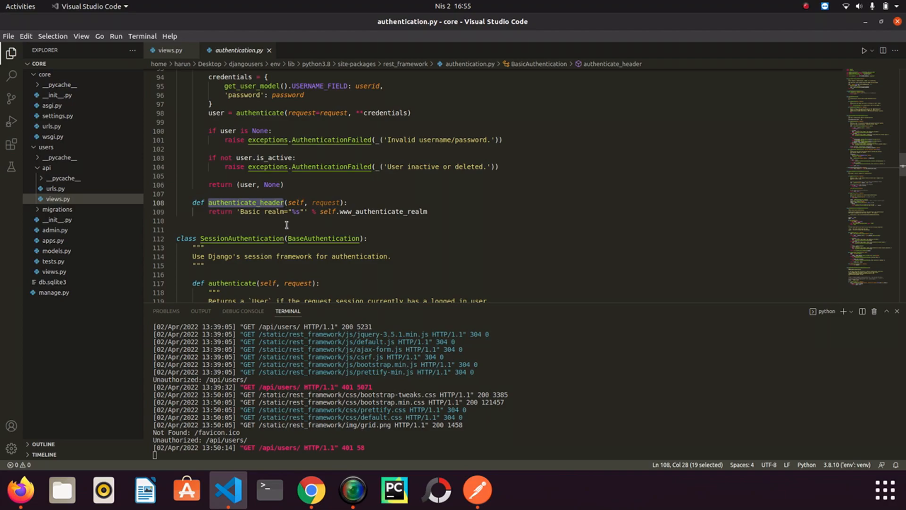
{"action": "left_click", "coordinate": [428, 211]}
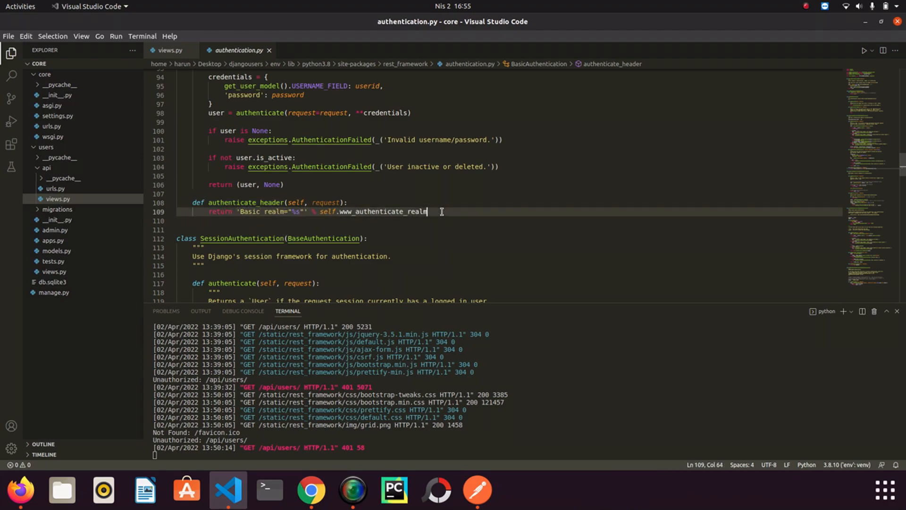
{"action": "double_click", "coordinate": [248, 211]}
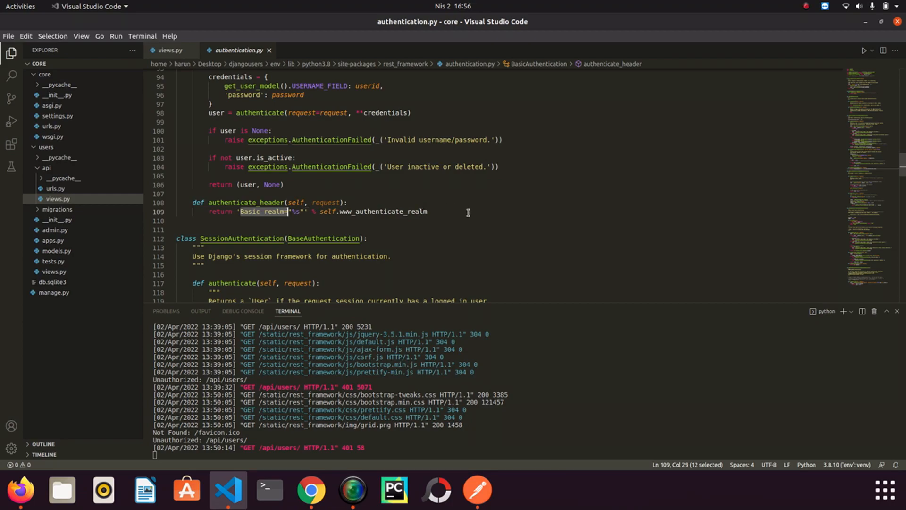
{"action": "left_click", "coordinate": [427, 211]}
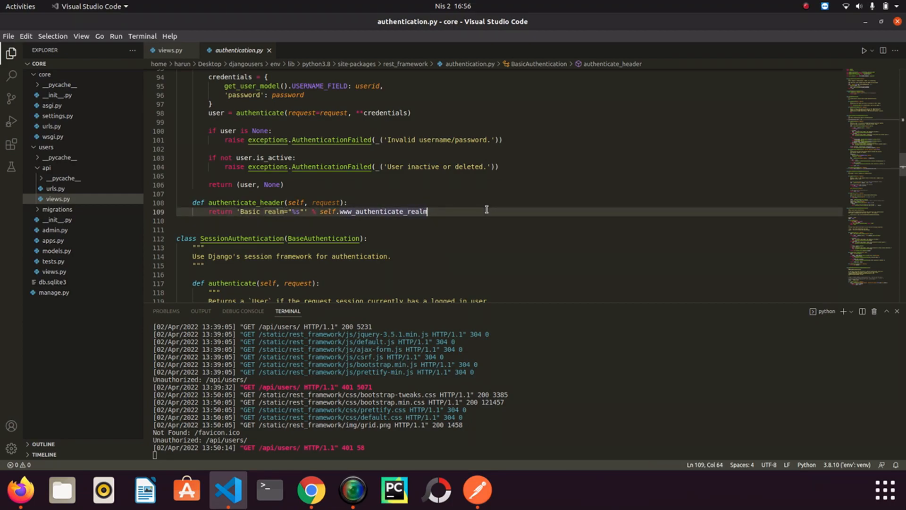
{"action": "double_click", "coordinate": [276, 211]}
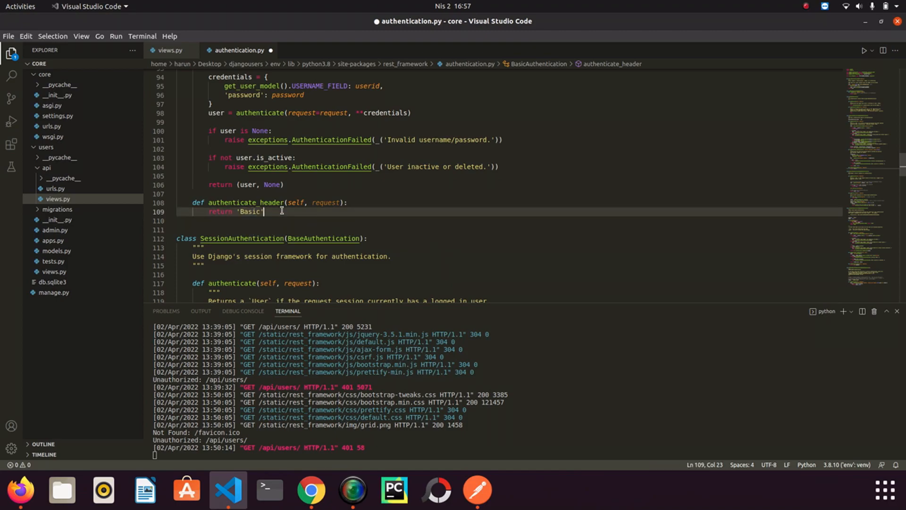
{"action": "key", "text": "ctrl+s"}
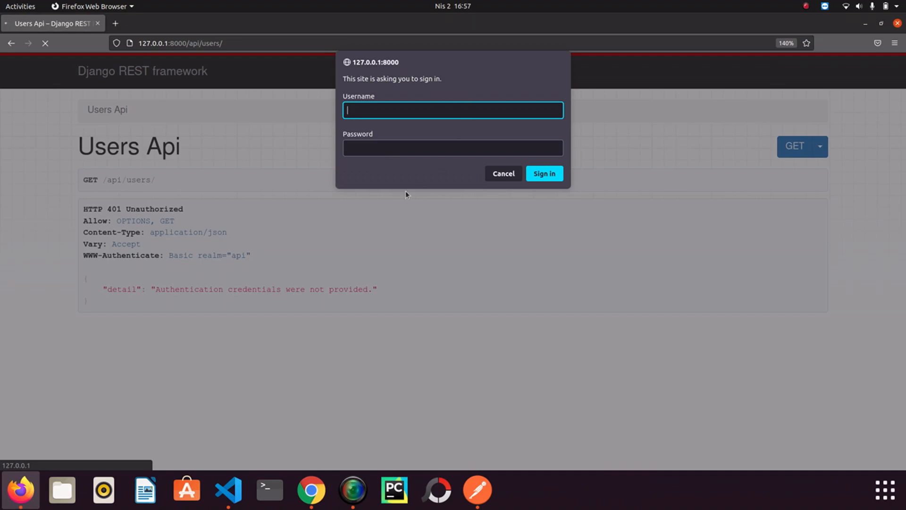
{"action": "mouse_move", "coordinate": [386, 211]}
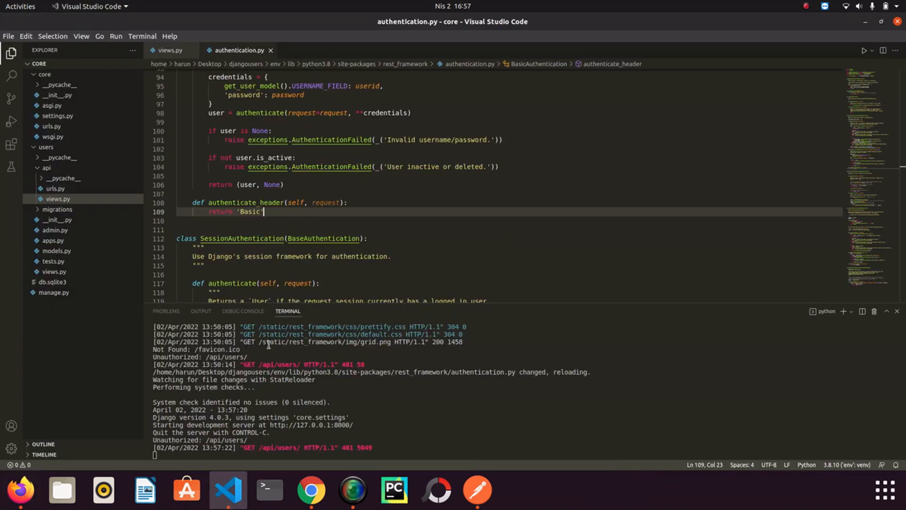
Step: Replace Basic with 'Simple' in authenticate_header's return value and save authentication.py
{"action": "double_click", "coordinate": [250, 211]}
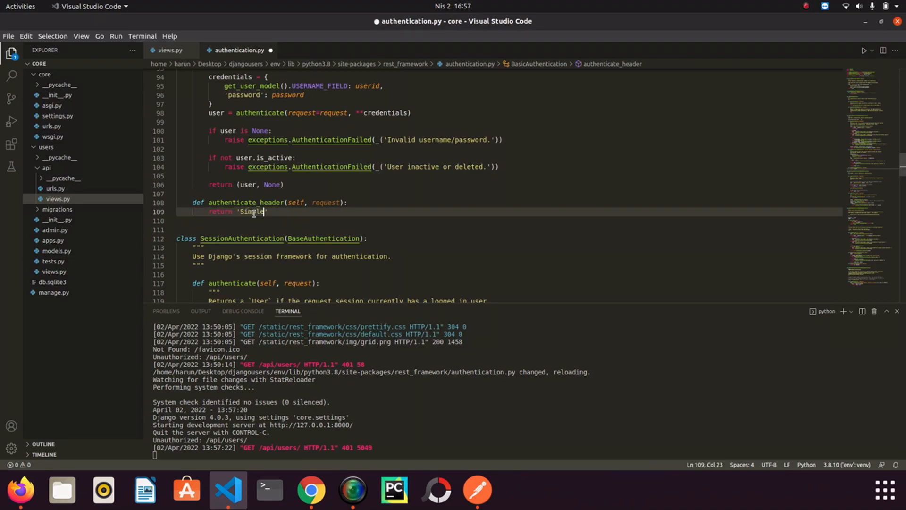
{"action": "key", "text": "ctrl+s"}
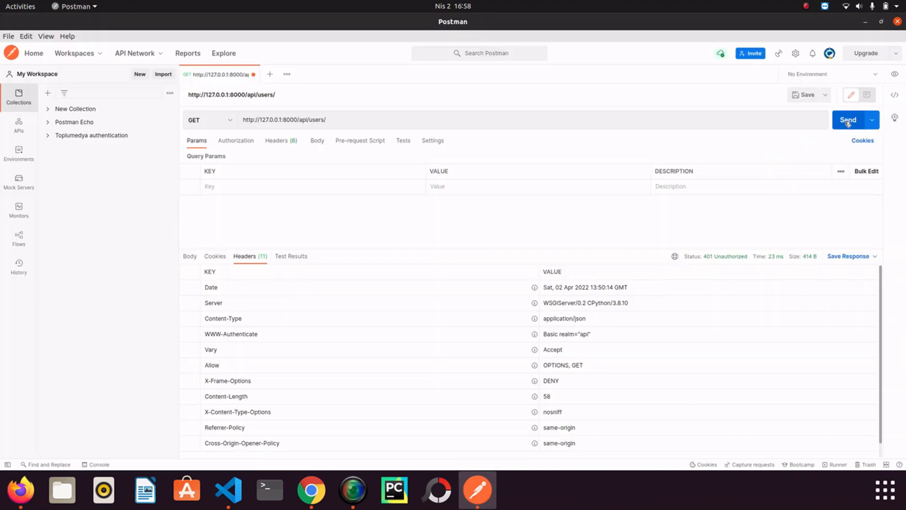
Step: Resend GET /api/users/ and highlight the WWW-Authenticate header now reading Simple
{"action": "left_click", "coordinate": [847, 120]}
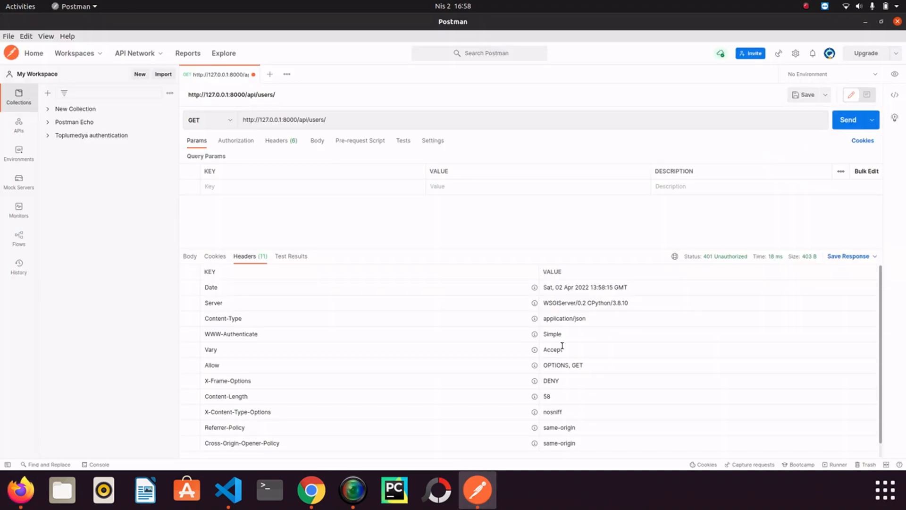
{"action": "double_click", "coordinate": [240, 334]}
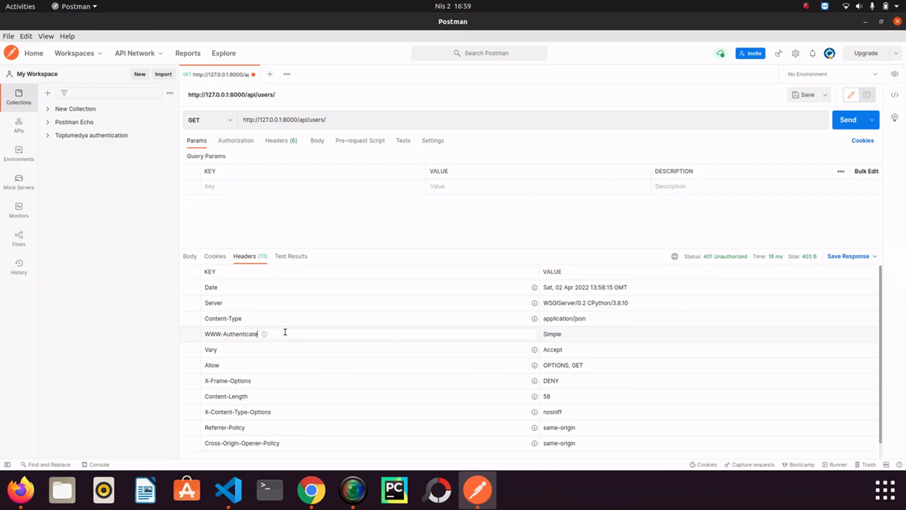
{"action": "double_click", "coordinate": [231, 334]}
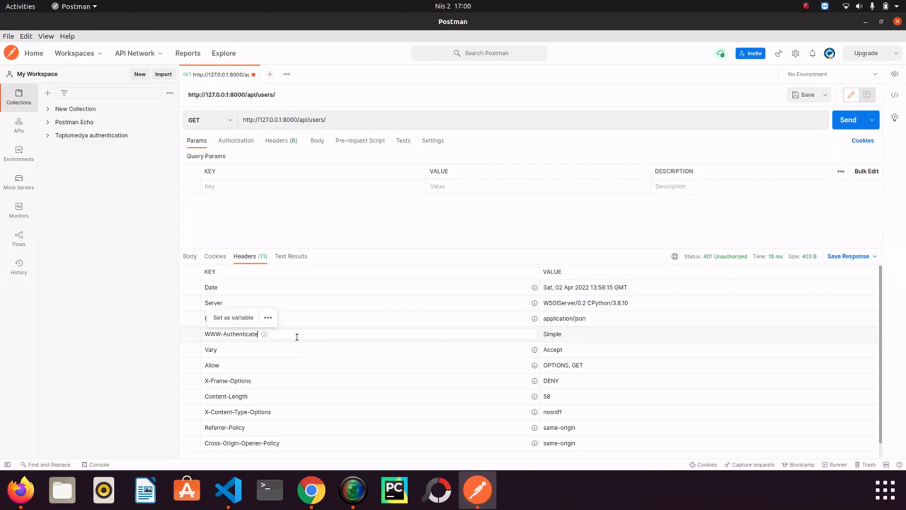
{"action": "mouse_move", "coordinate": [569, 332]}
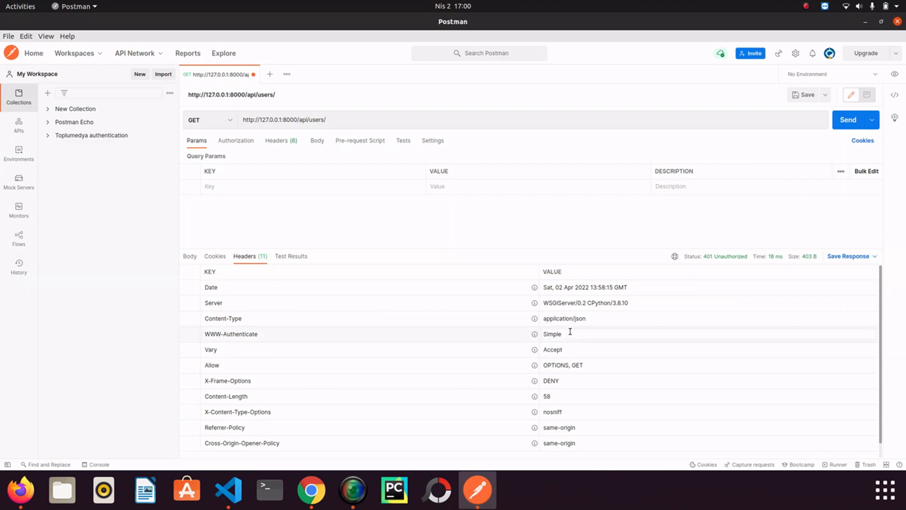
{"action": "left_click", "coordinate": [561, 333]}
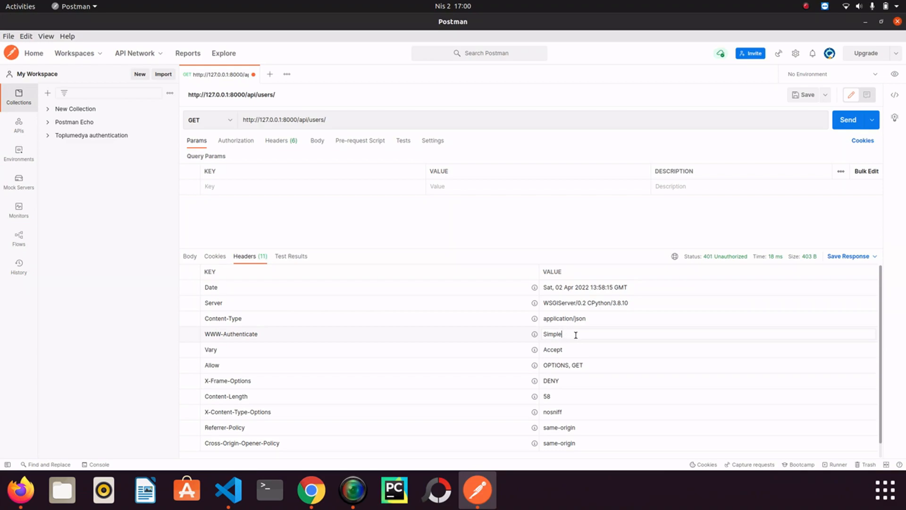
{"action": "double_click", "coordinate": [552, 334]}
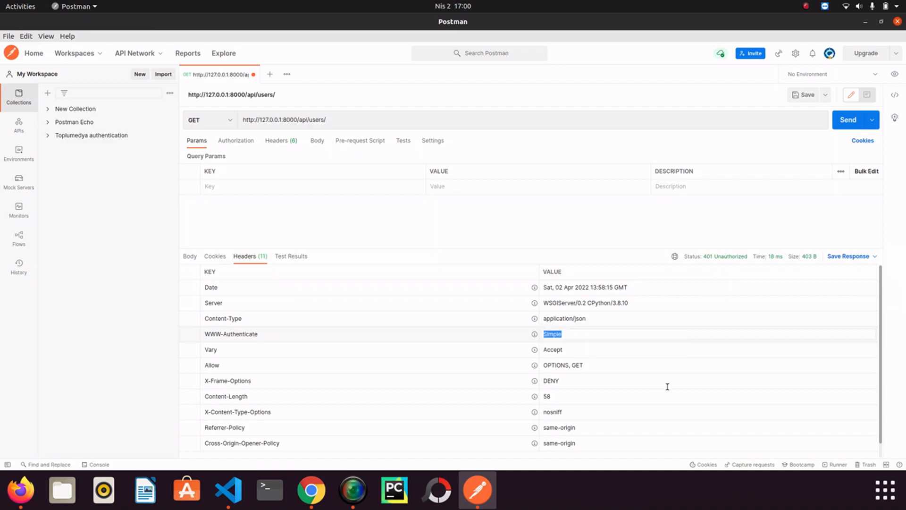
{"action": "mouse_move", "coordinate": [646, 344]}
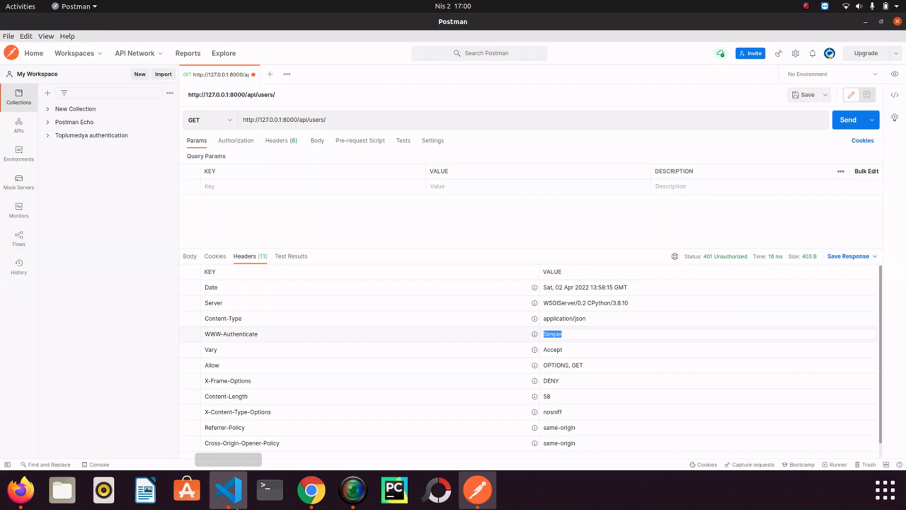
Step: In the code editor, type Basic back over Simple in authenticate_header's return
{"action": "left_click", "coordinate": [227, 490]}
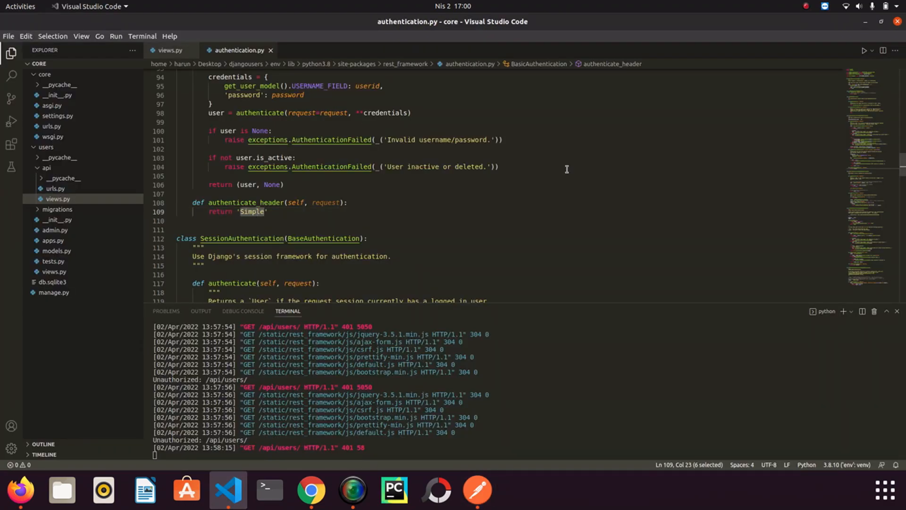
{"action": "type", "text": "Basic"}
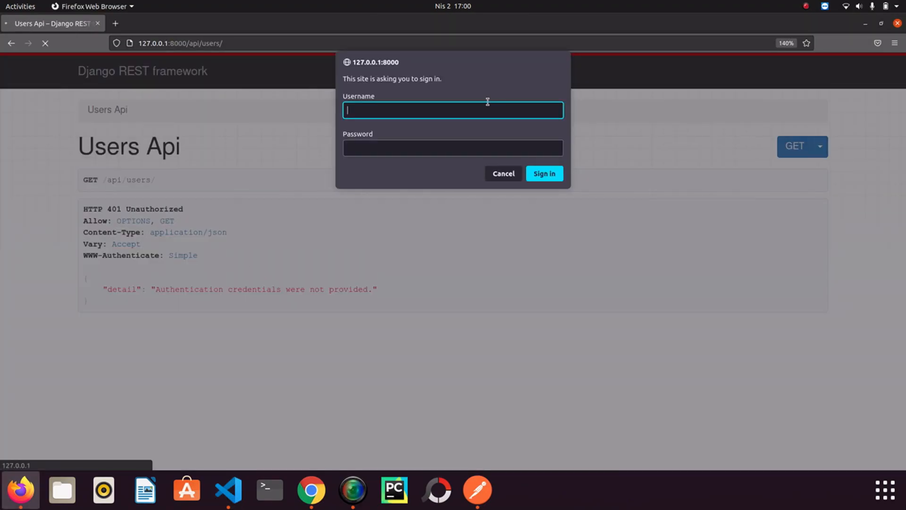
{"action": "mouse_move", "coordinate": [392, 188]}
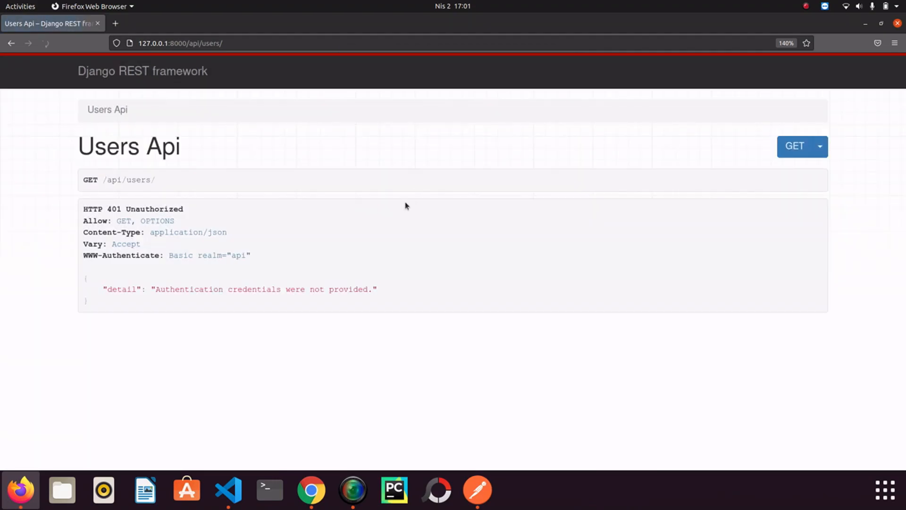
Step: Open Firefox DevTools, sign in to the users API as admin, and decline saving the login
{"action": "key", "text": "F12"}
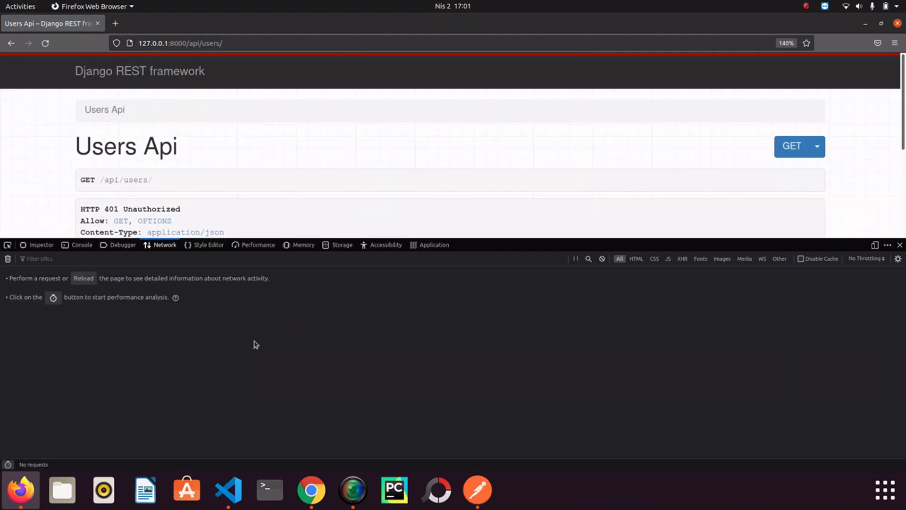
{"action": "mouse_move", "coordinate": [277, 345]}
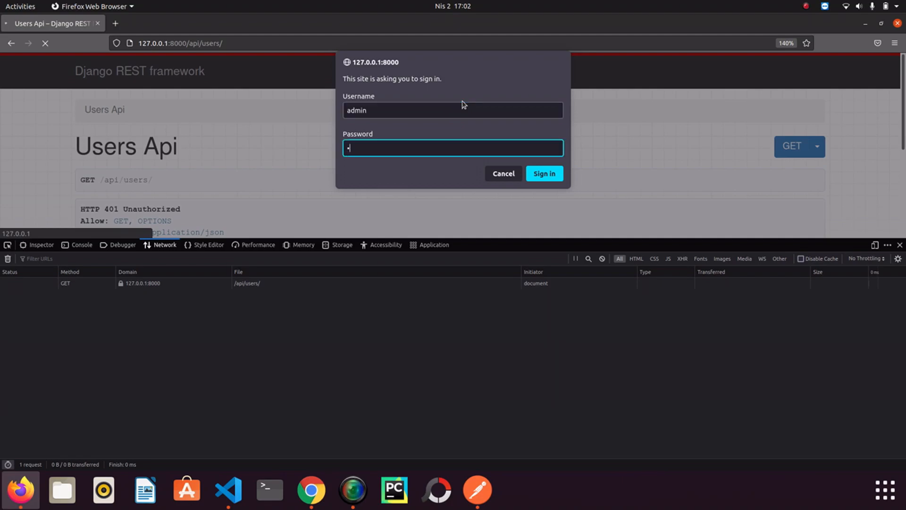
{"action": "left_click", "coordinate": [543, 173]}
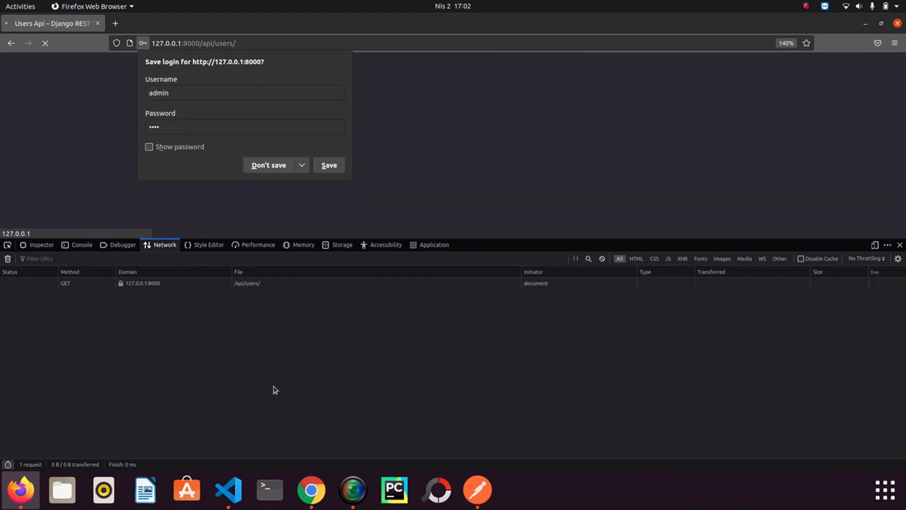
{"action": "left_click", "coordinate": [269, 164]}
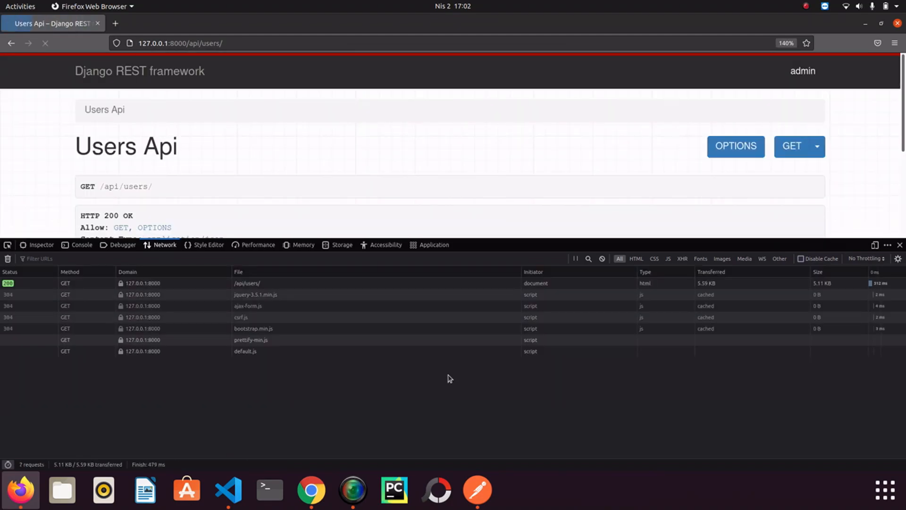
Step: Inspect the /api/users/ request headers and copy the Basic Authorization credentials
{"action": "left_click", "coordinate": [246, 283]}
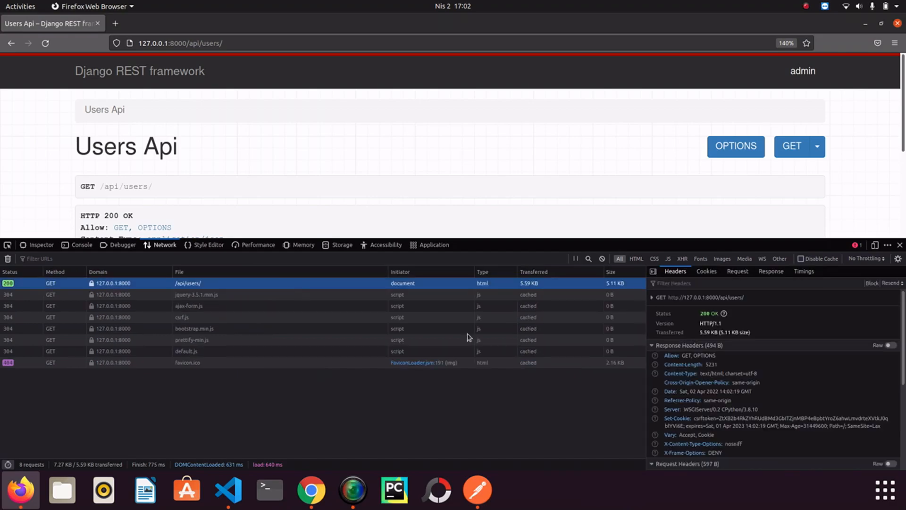
{"action": "scroll", "scroll_direction": "down", "scroll_amount": 3}
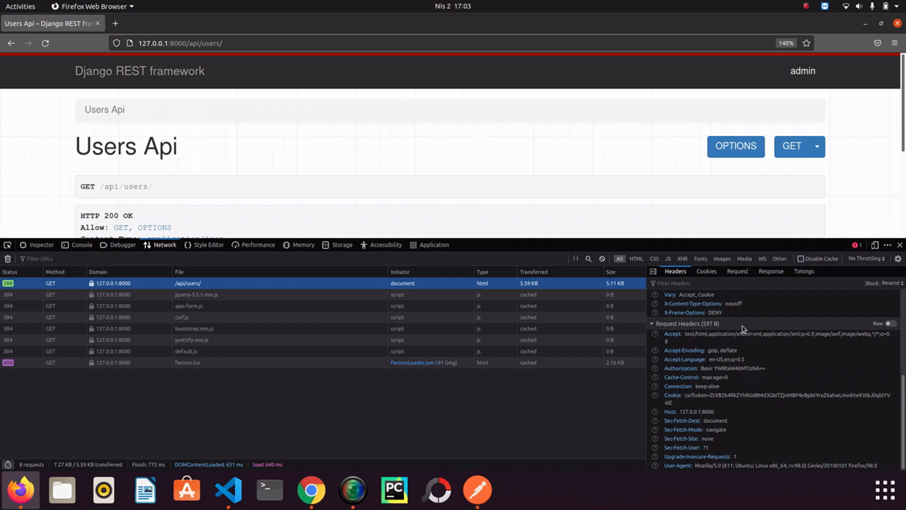
{"action": "mouse_move", "coordinate": [708, 395]}
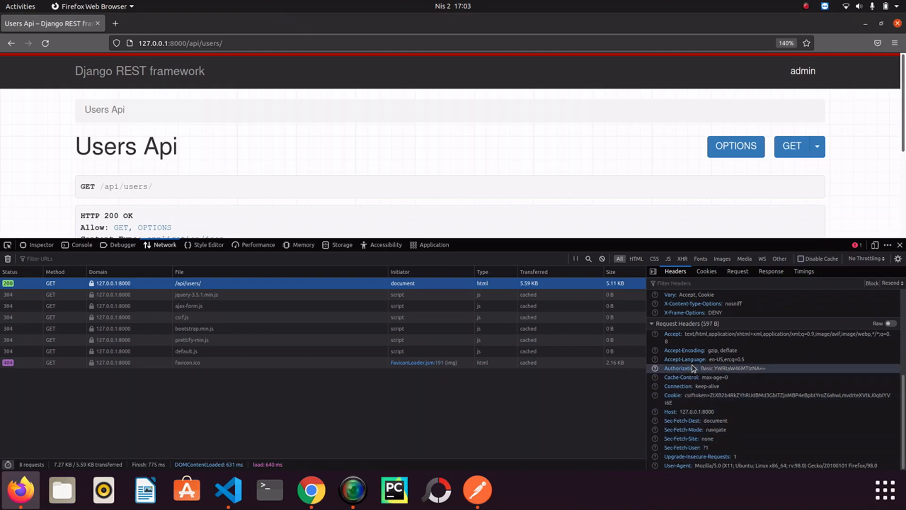
{"action": "mouse_move", "coordinate": [703, 420]}
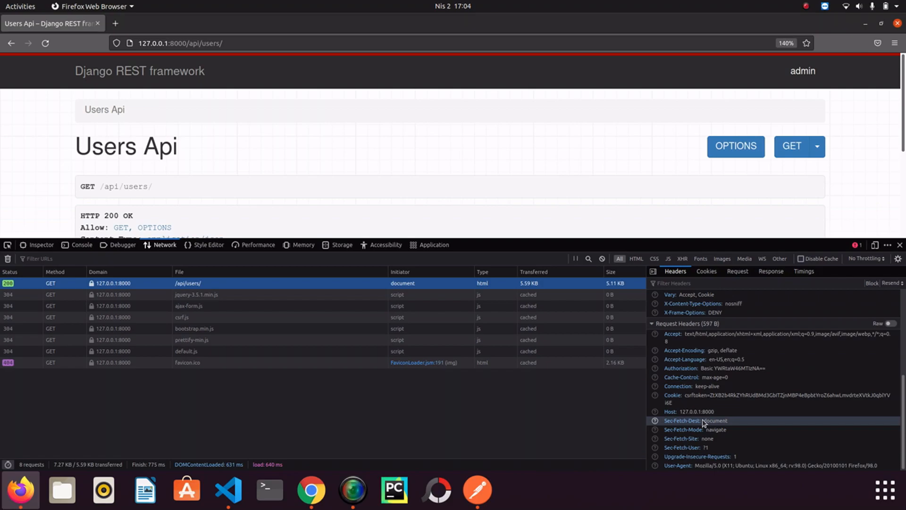
{"action": "mouse_move", "coordinate": [696, 377]}
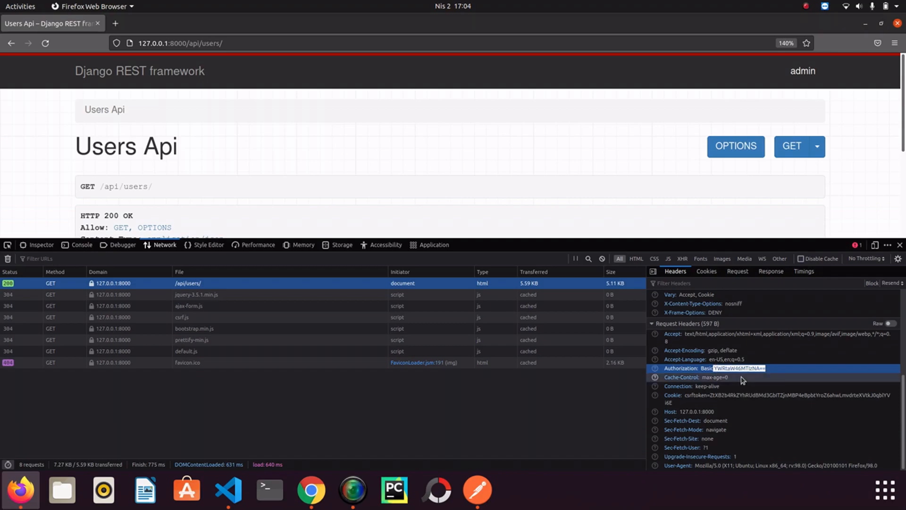
{"action": "left_click", "coordinate": [114, 23]}
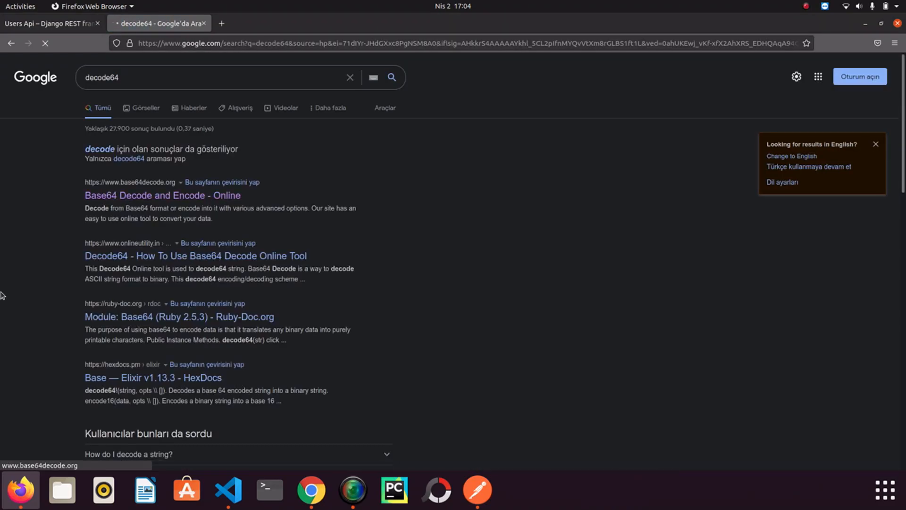
{"action": "left_click", "coordinate": [162, 196]}
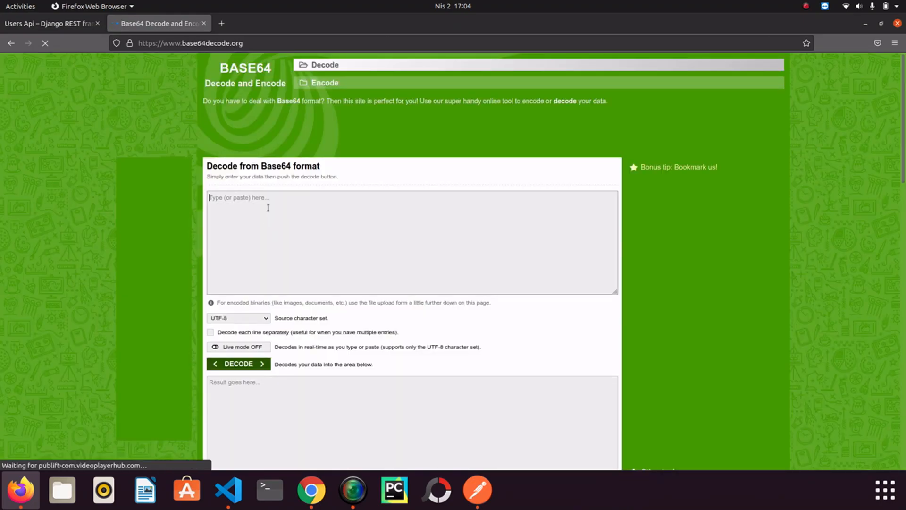
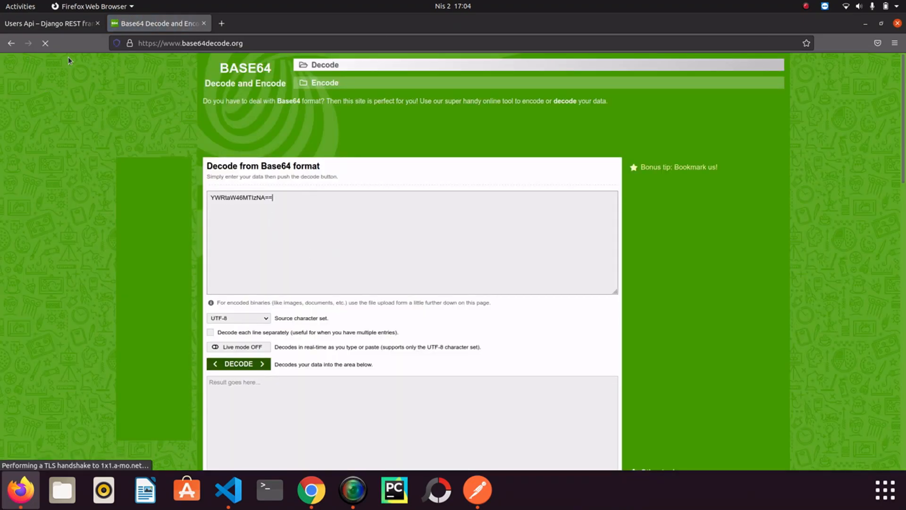
{"action": "left_click", "coordinate": [49, 23]}
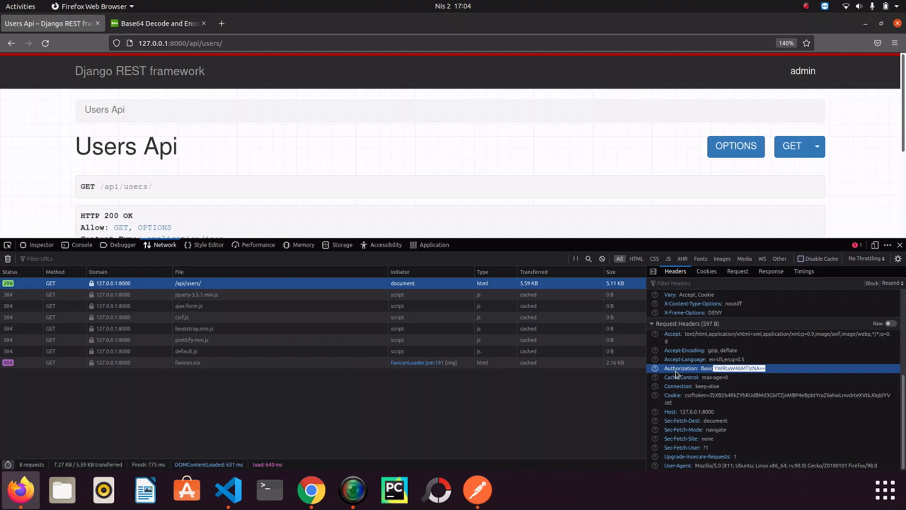
{"action": "left_click", "coordinate": [156, 23]}
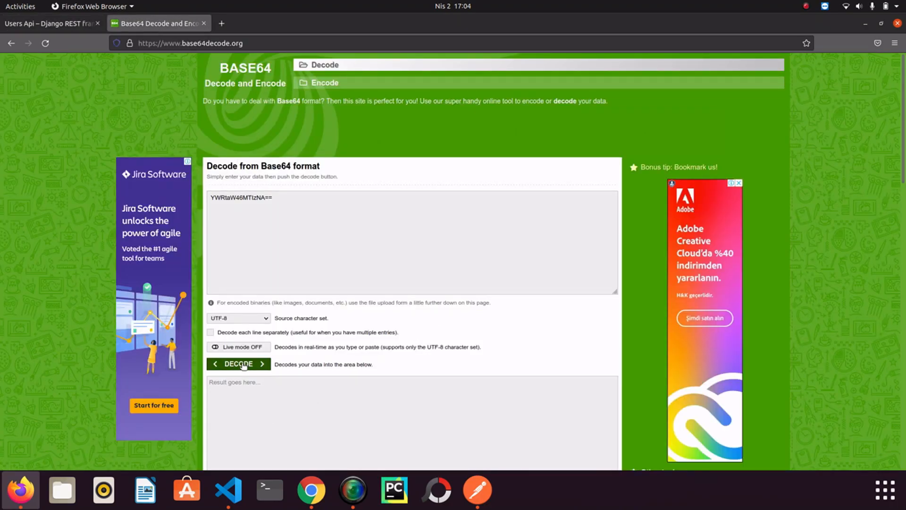
{"action": "left_click", "coordinate": [237, 364]}
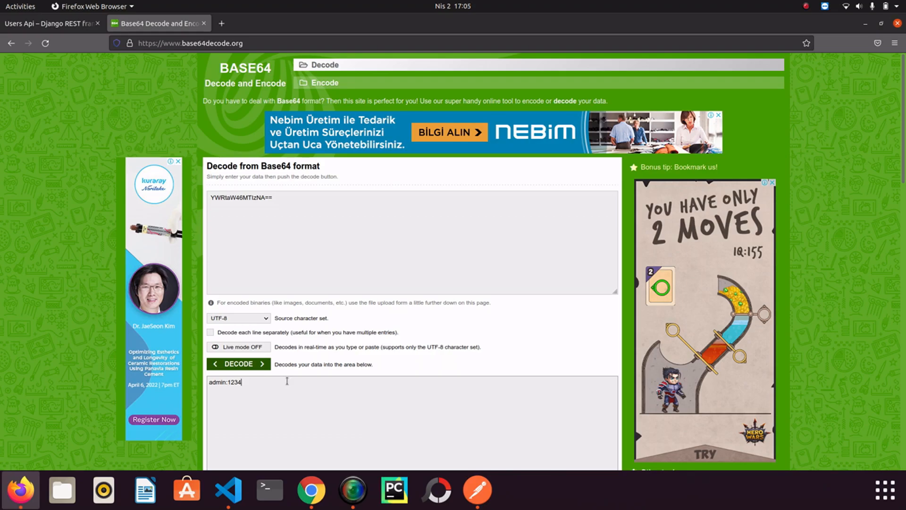
{"action": "left_click", "coordinate": [51, 23]}
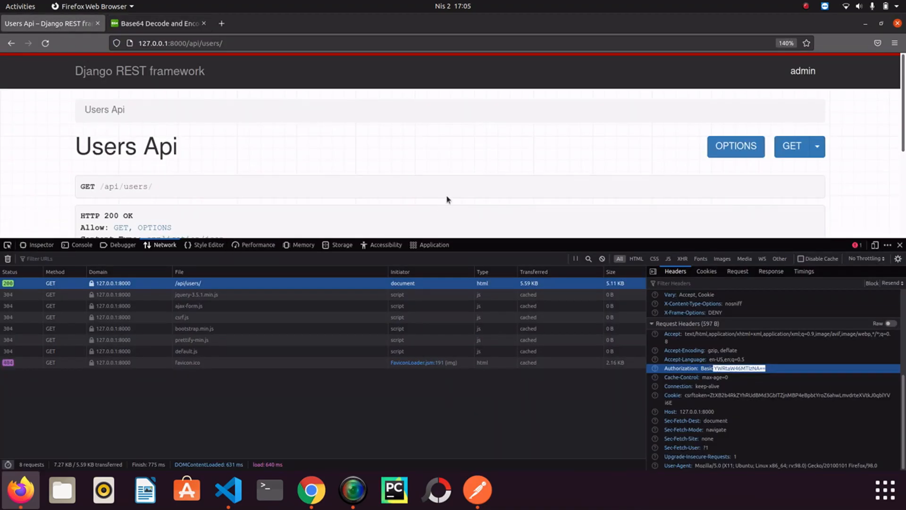
{"action": "mouse_move", "coordinate": [446, 128]}
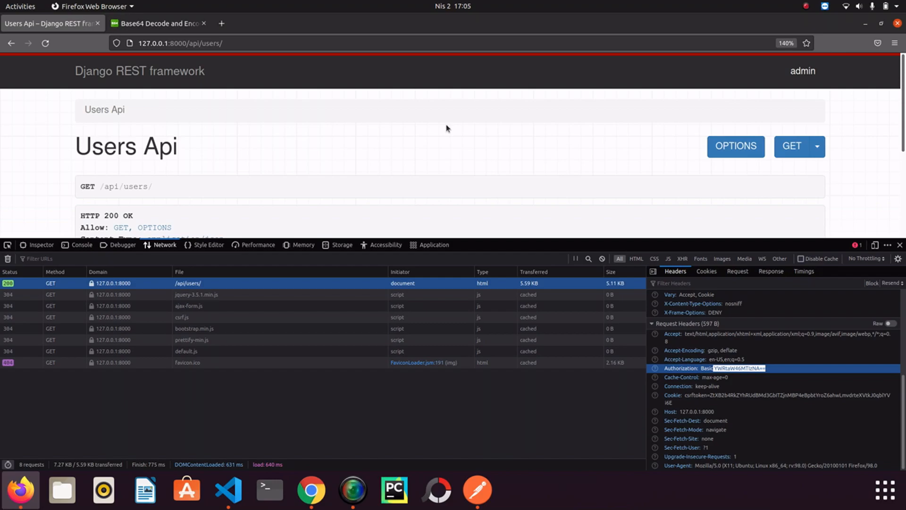
{"action": "left_click", "coordinate": [226, 491]}
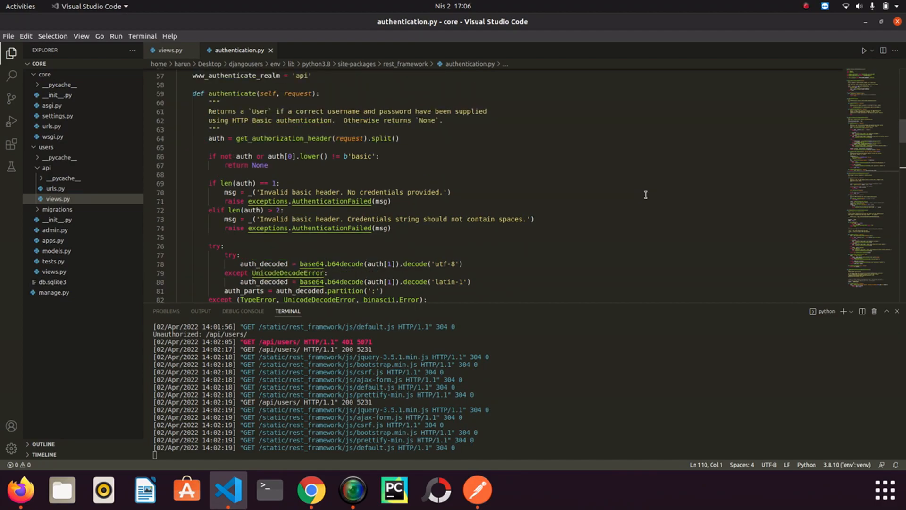
{"action": "mouse_move", "coordinate": [288, 170]}
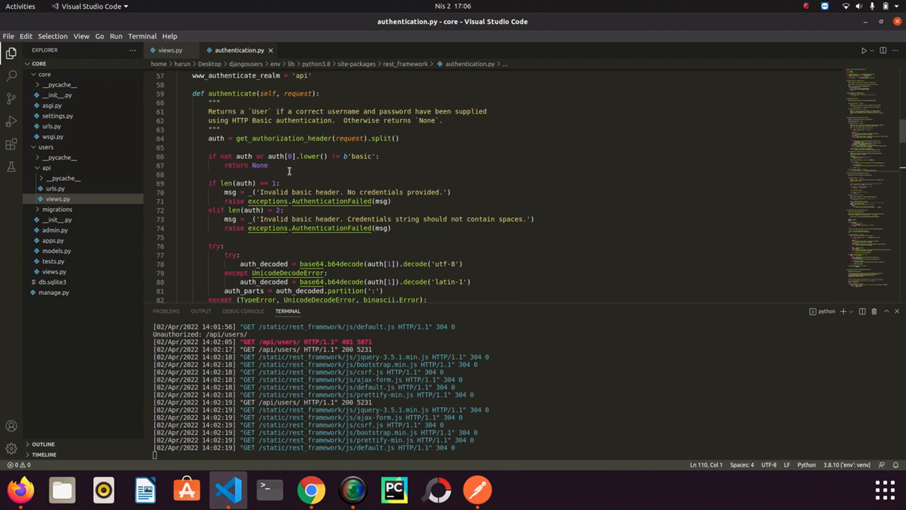
Step: Inspect get_authorization_header's definition, then return to the auth assignment in authenticate
{"action": "double_click", "coordinate": [231, 93]}
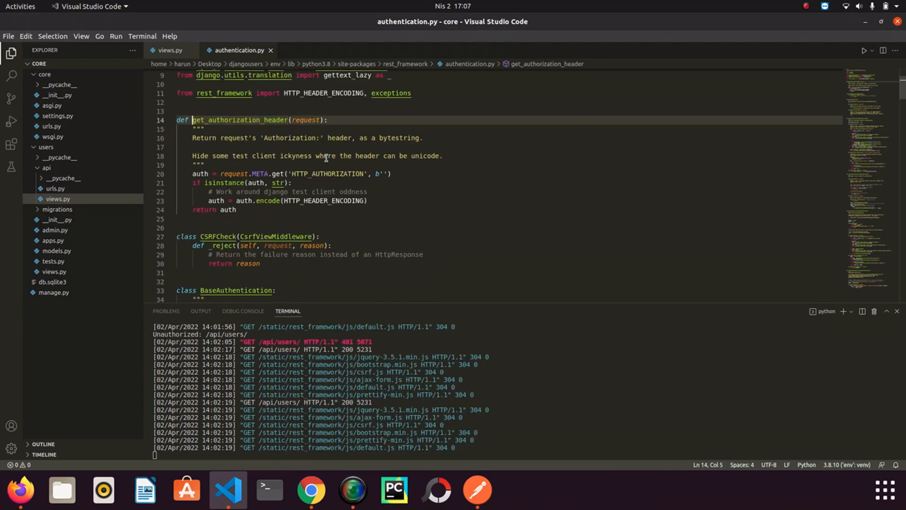
{"action": "mouse_move", "coordinate": [462, 181]}
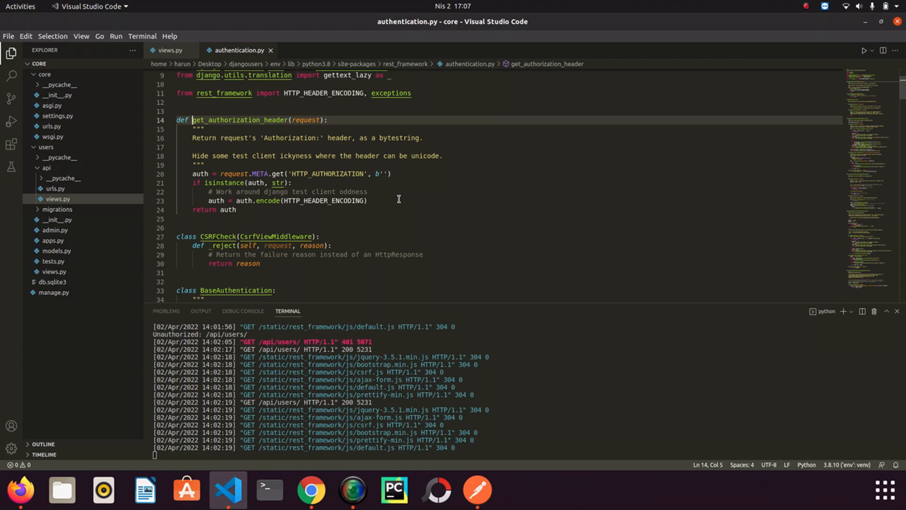
{"action": "mouse_move", "coordinate": [400, 180]}
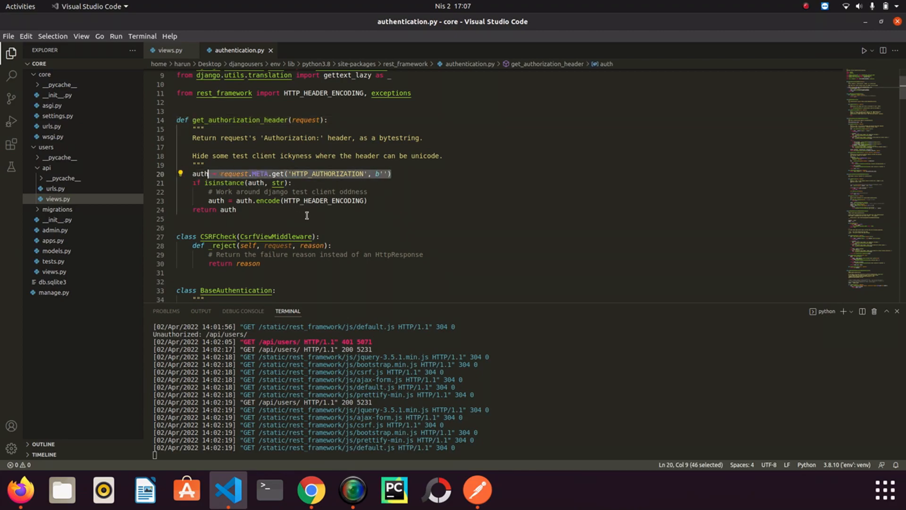
{"action": "left_click", "coordinate": [237, 210]}
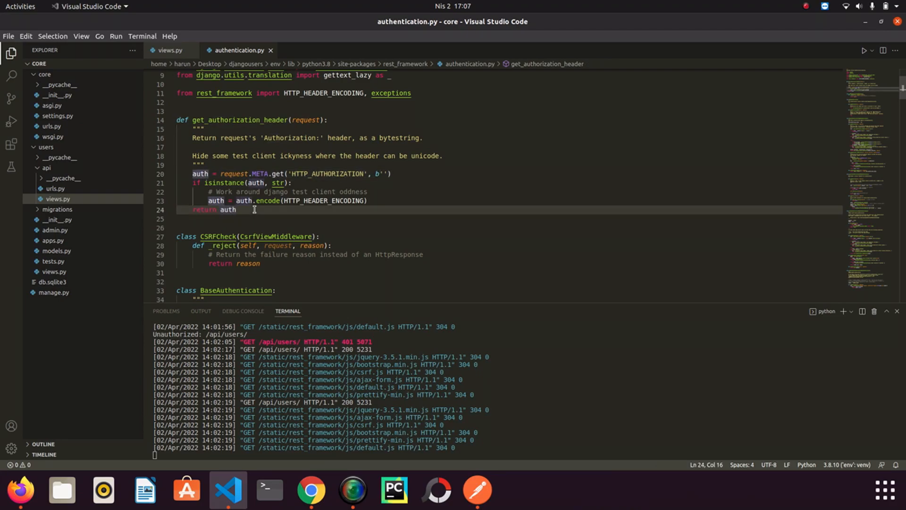
{"action": "scroll", "scroll_direction": "down", "scroll_amount": 3}
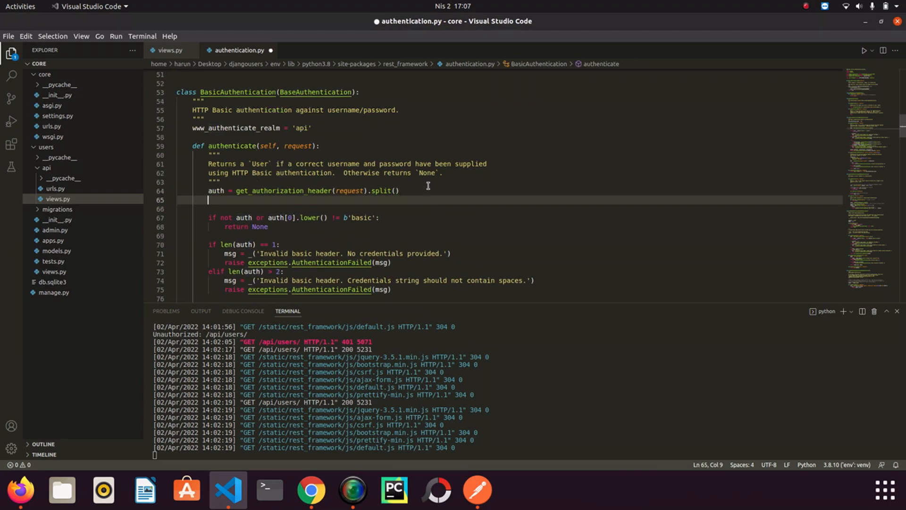
Step: Add print(auth,'auth variable in authenticate method') on line 65 of authenticate
{"action": "type", "text": "print()"}
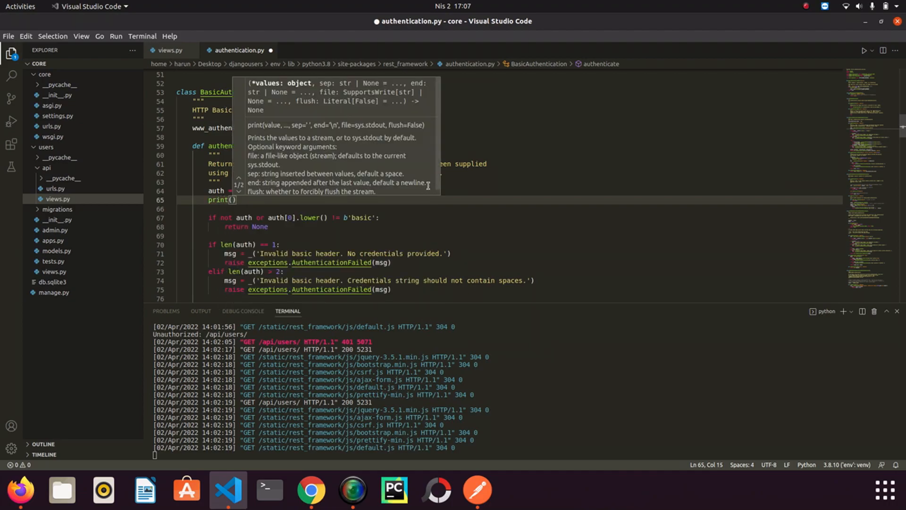
{"action": "type", "text": "auth,''"}
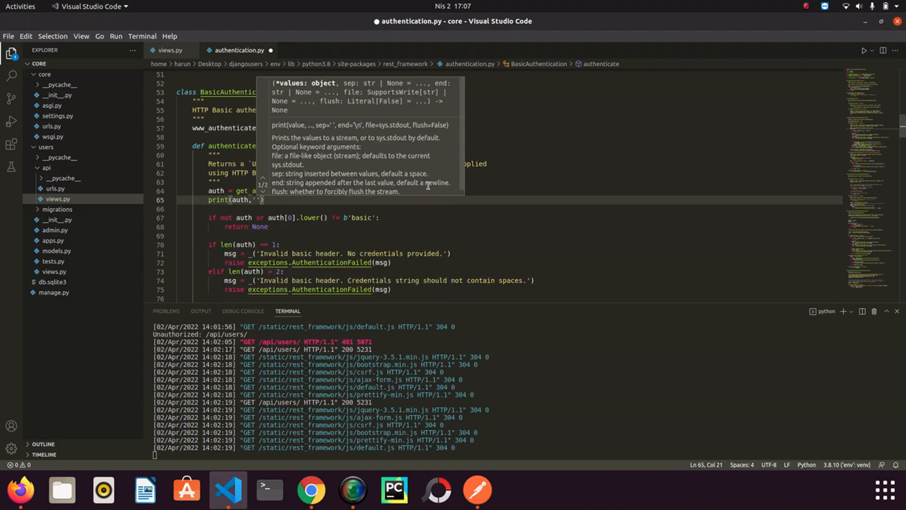
{"action": "type", "text": "auth variable in authenticate method"}
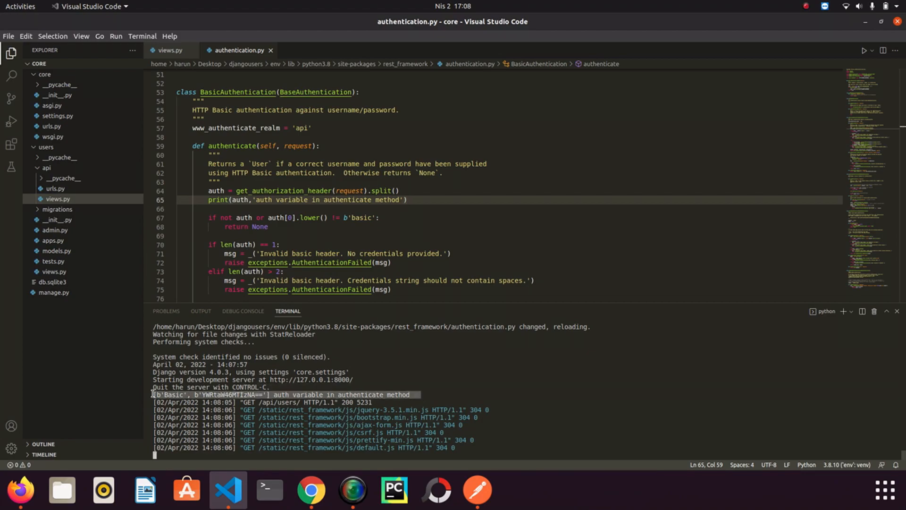
{"action": "mouse_move", "coordinate": [532, 394]}
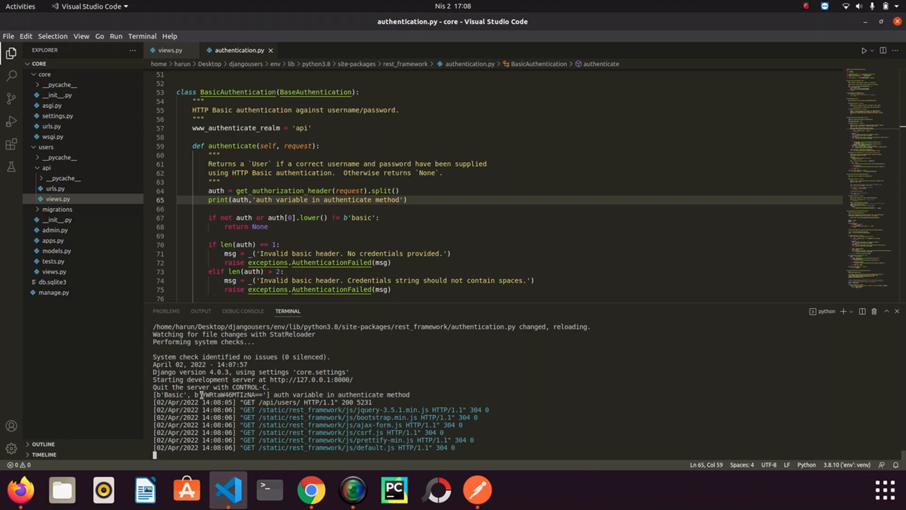
{"action": "double_click", "coordinate": [232, 395]}
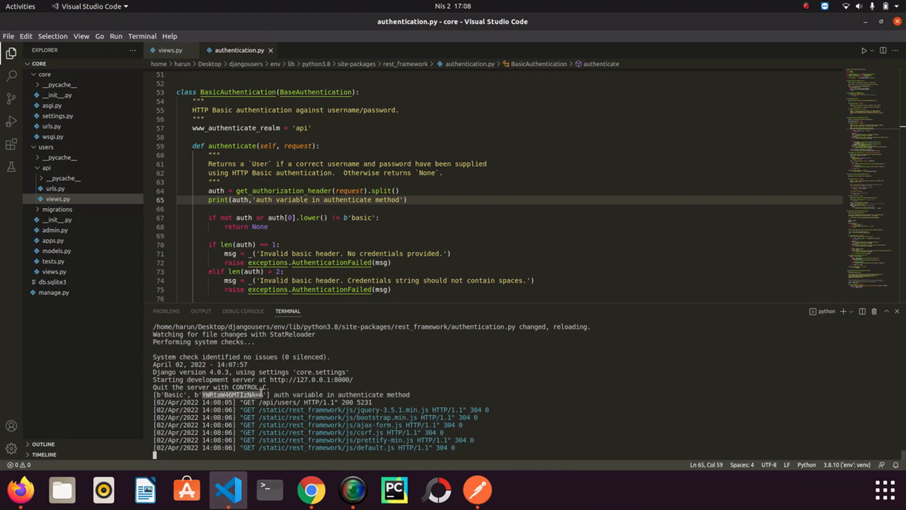
{"action": "mouse_move", "coordinate": [473, 388]}
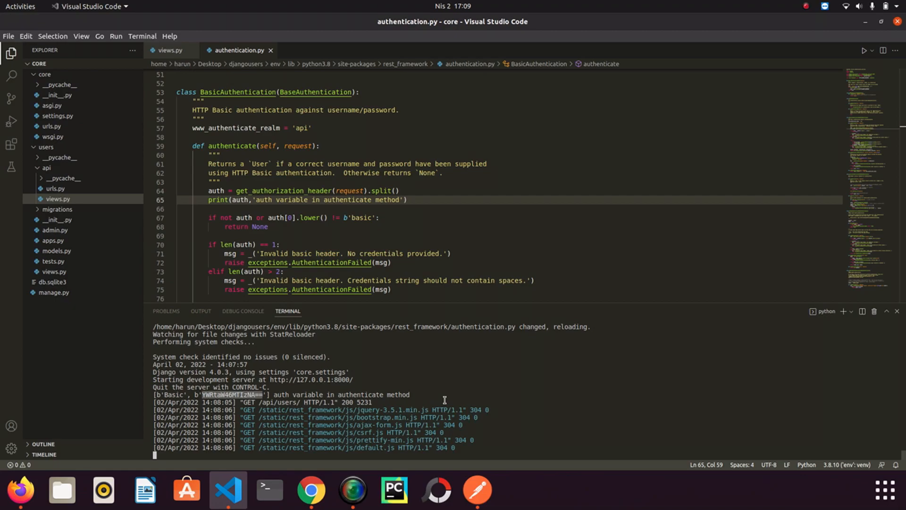
{"action": "scroll", "scroll_direction": "down", "scroll_amount": 3}
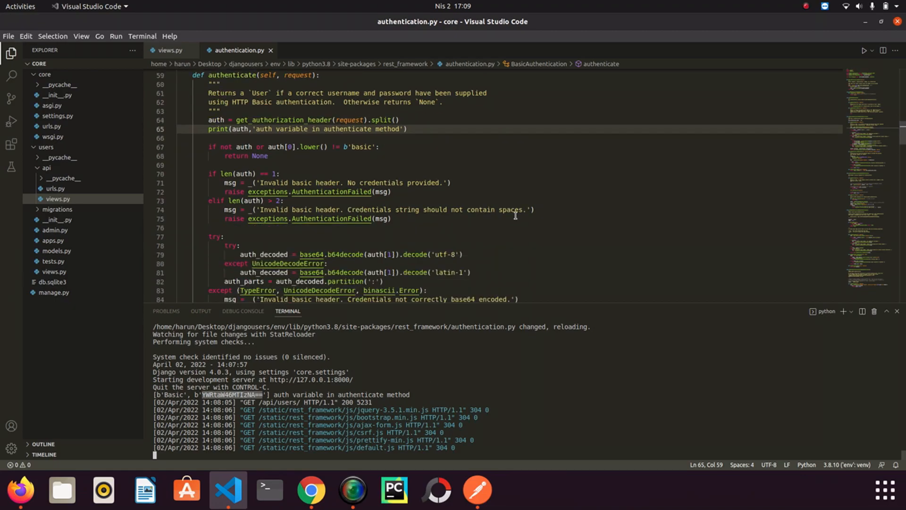
{"action": "scroll", "scroll_direction": "down", "scroll_amount": 3}
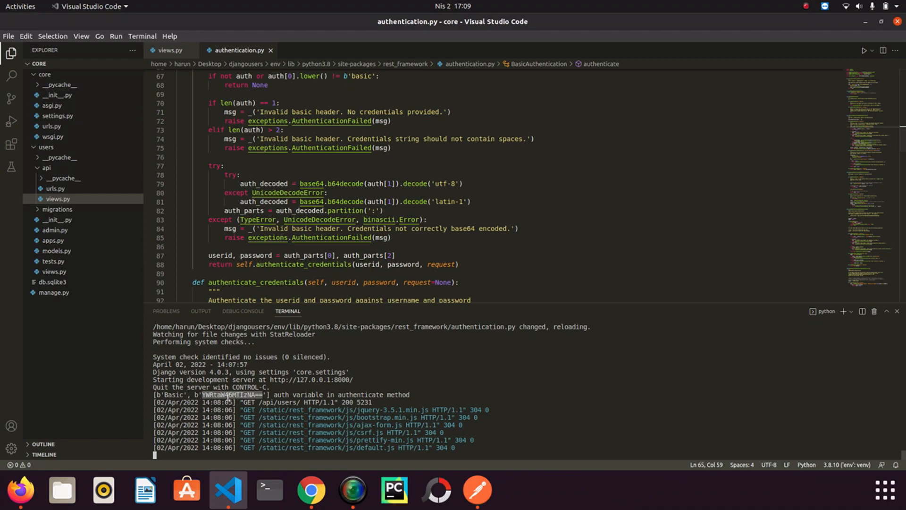
{"action": "mouse_move", "coordinate": [476, 173]}
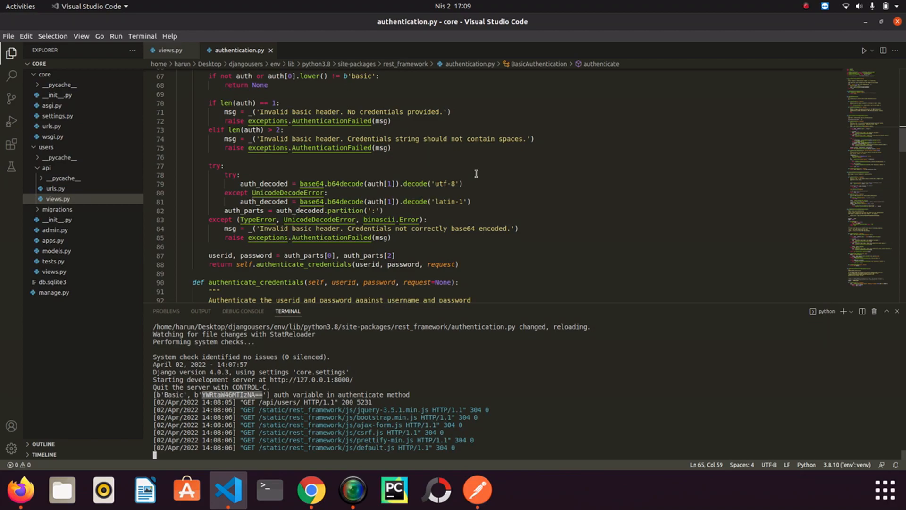
{"action": "mouse_move", "coordinate": [476, 174]}
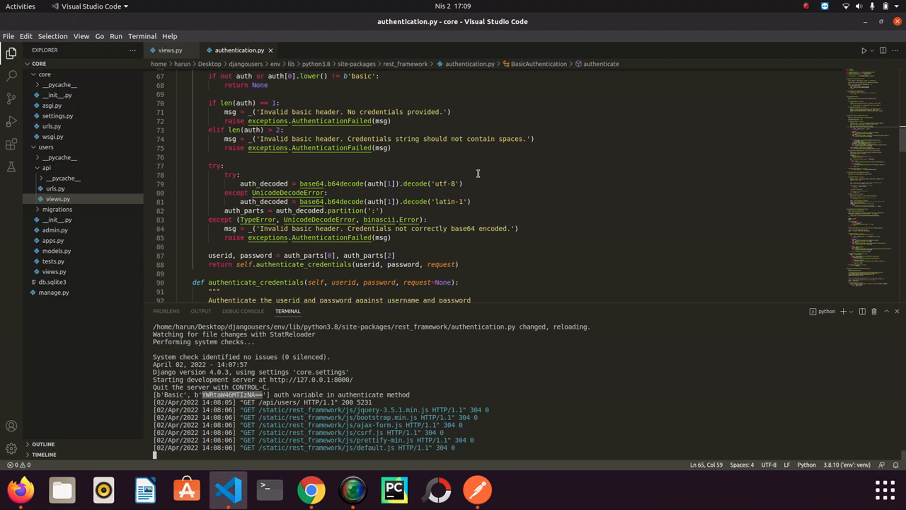
{"action": "mouse_move", "coordinate": [140, 301]}
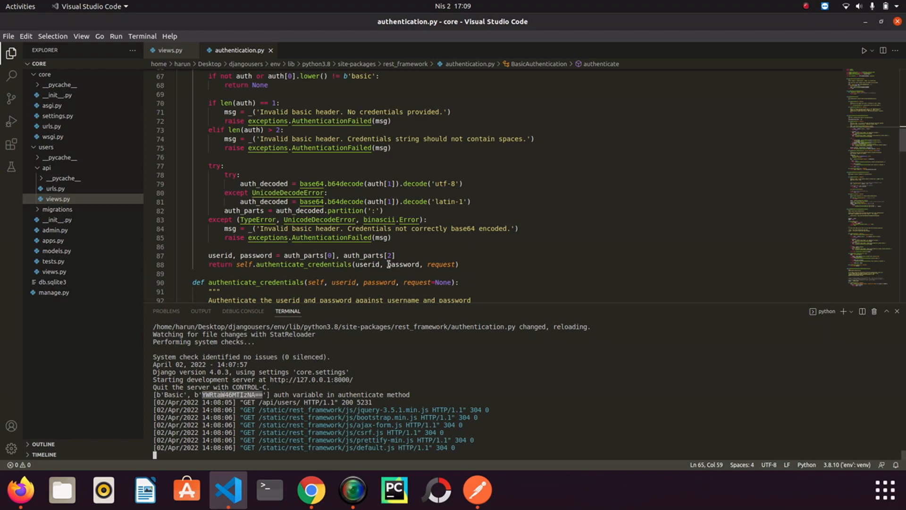
{"action": "double_click", "coordinate": [303, 264]}
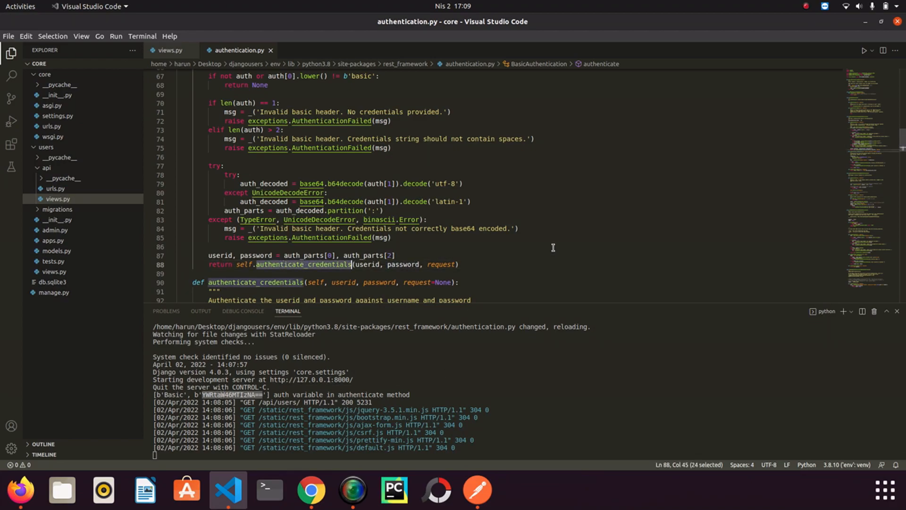
{"action": "scroll", "scroll_direction": "down", "scroll_amount": 3}
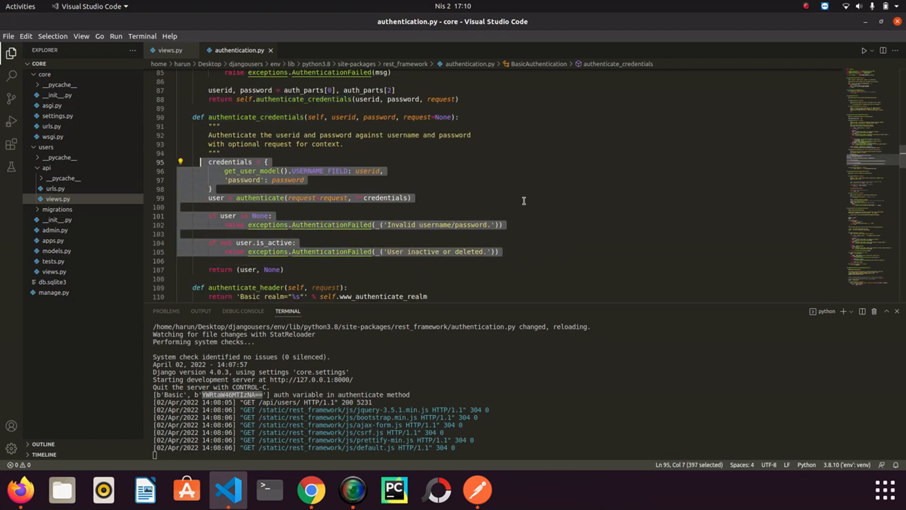
{"action": "left_click", "coordinate": [411, 198]}
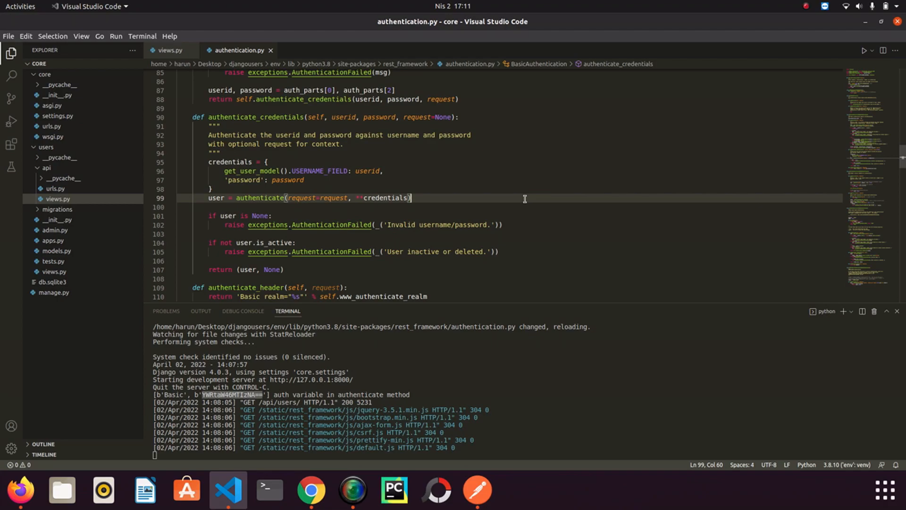
{"action": "mouse_move", "coordinate": [634, 206]}
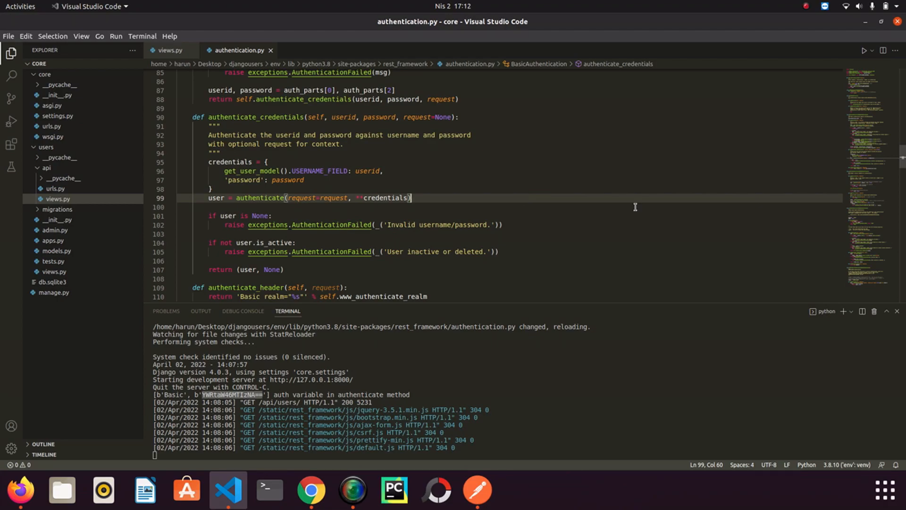